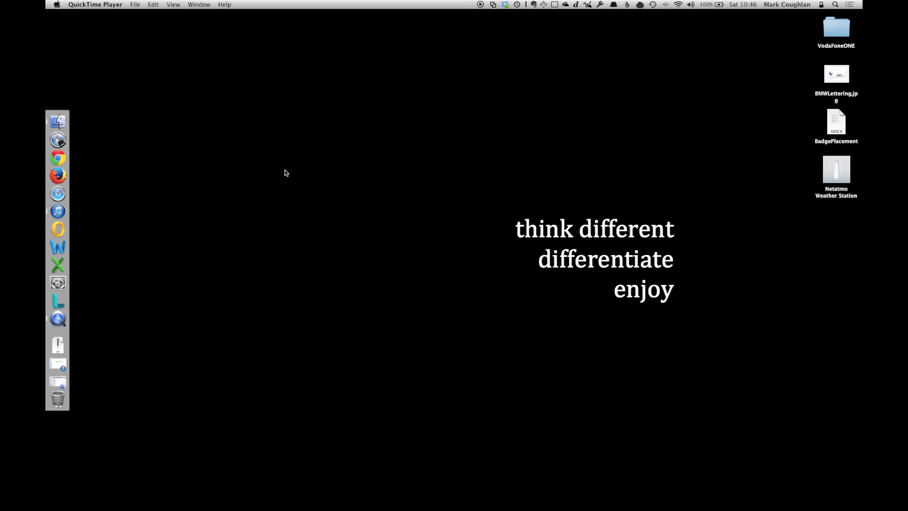
Search Spotlight for 'paral' and launch Parallels Desktop from the Top Hit results.
type("paral")
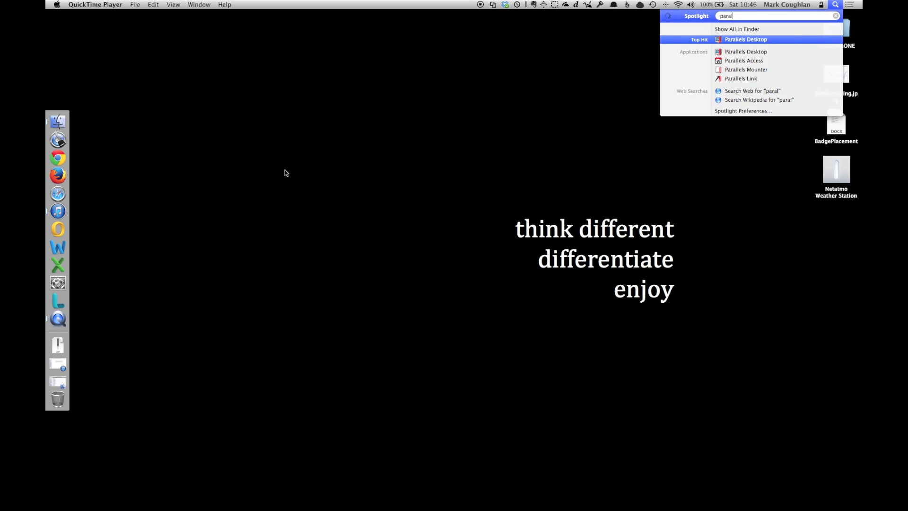
left_click(745, 39)
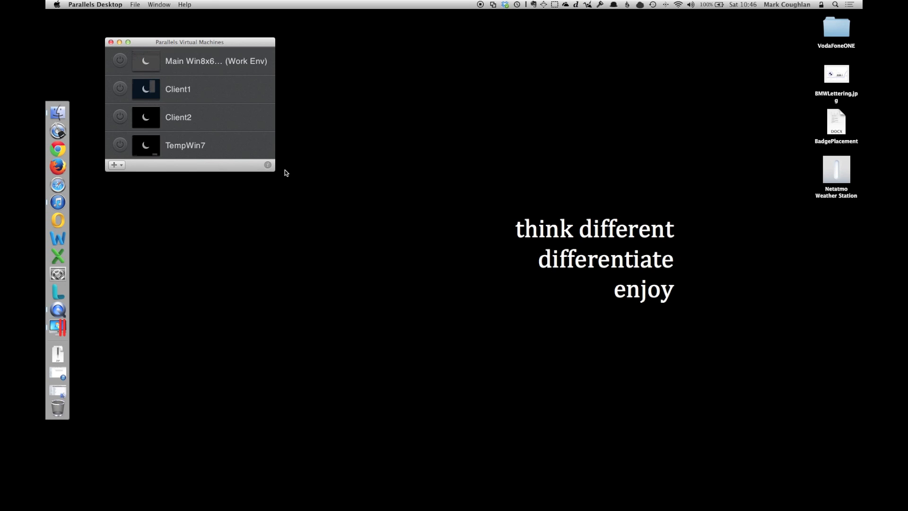
Start a new VM that installs Windows from a DVD or image, choosing Image File.
left_click(114, 165)
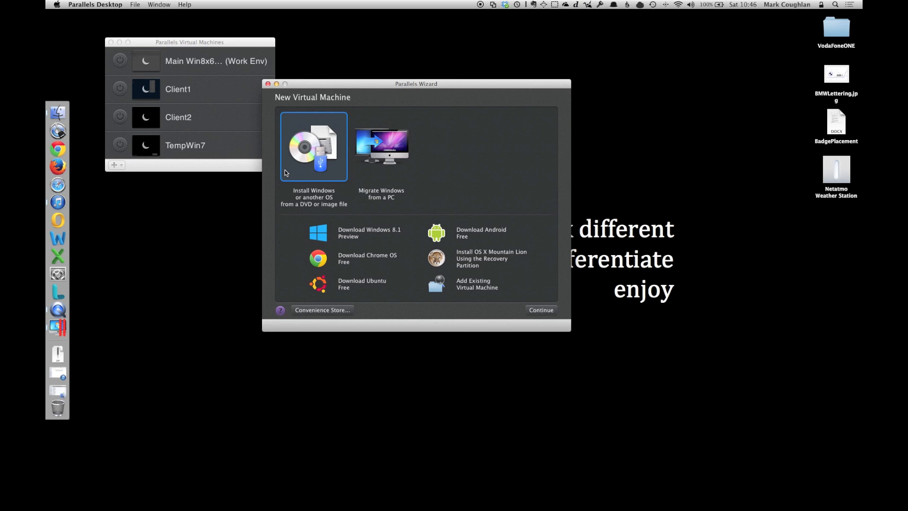
mouse_move(291, 171)
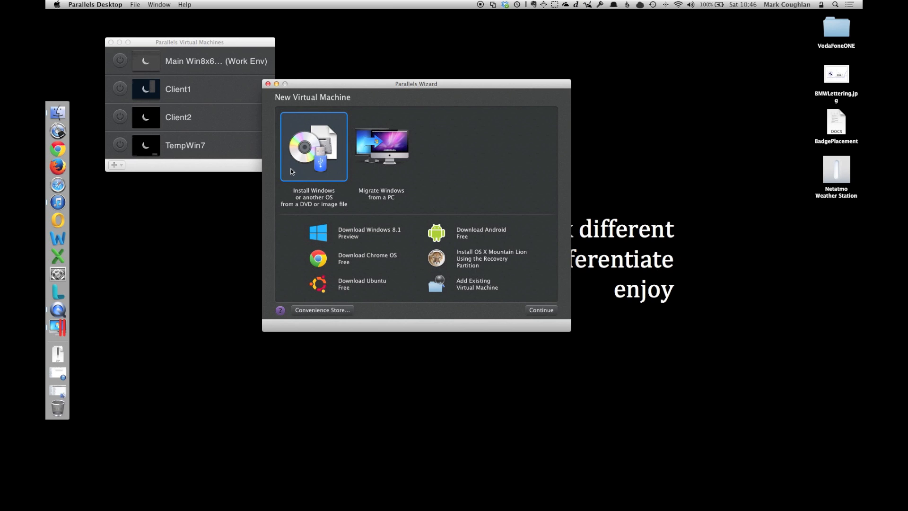
mouse_move(541, 318)
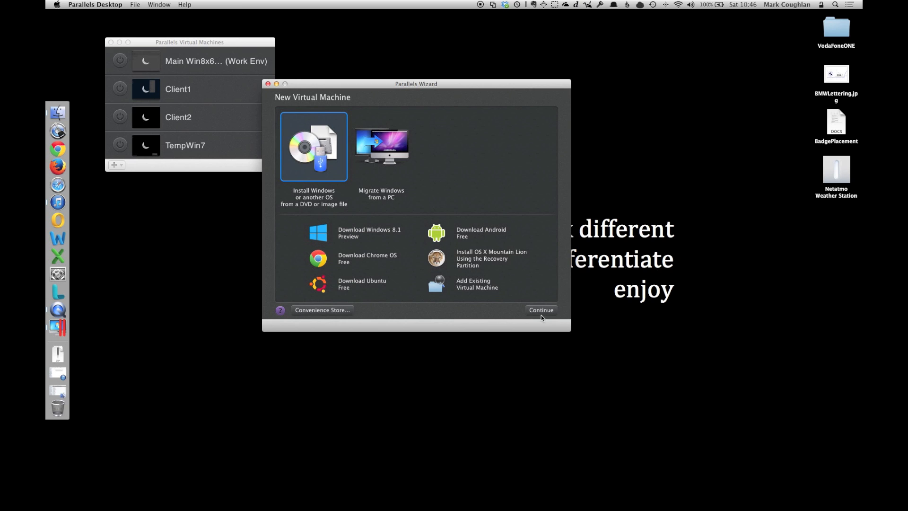
left_click(541, 310)
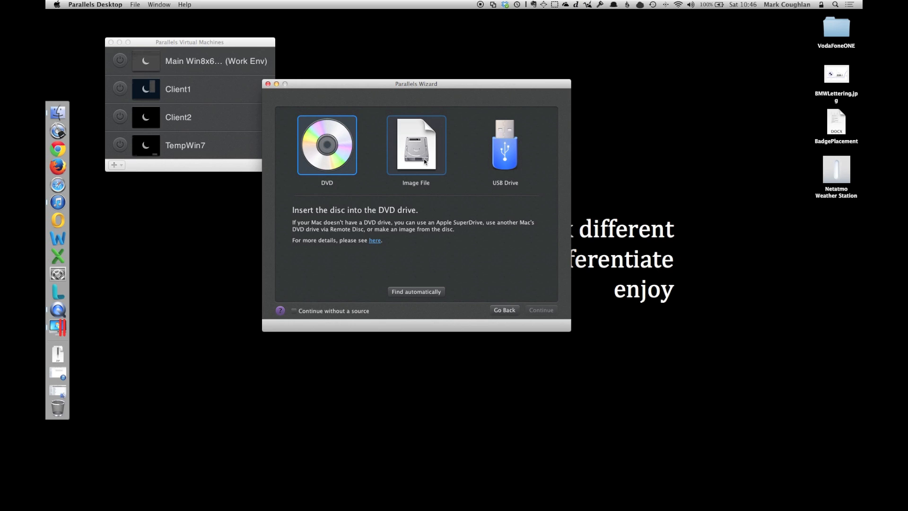
left_click(415, 145)
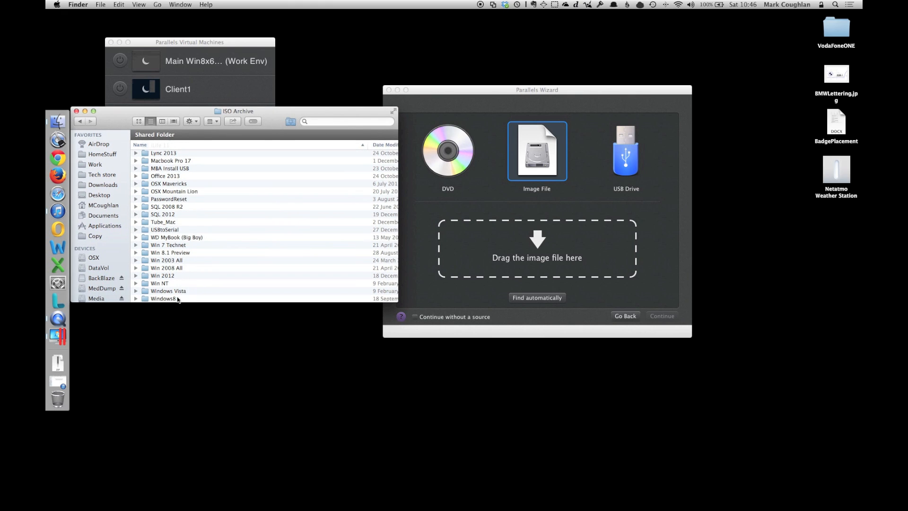
Drop the Windows 8 .iso from the ISO Archive's Windows8 folder into the wizard.
double_click(164, 299)
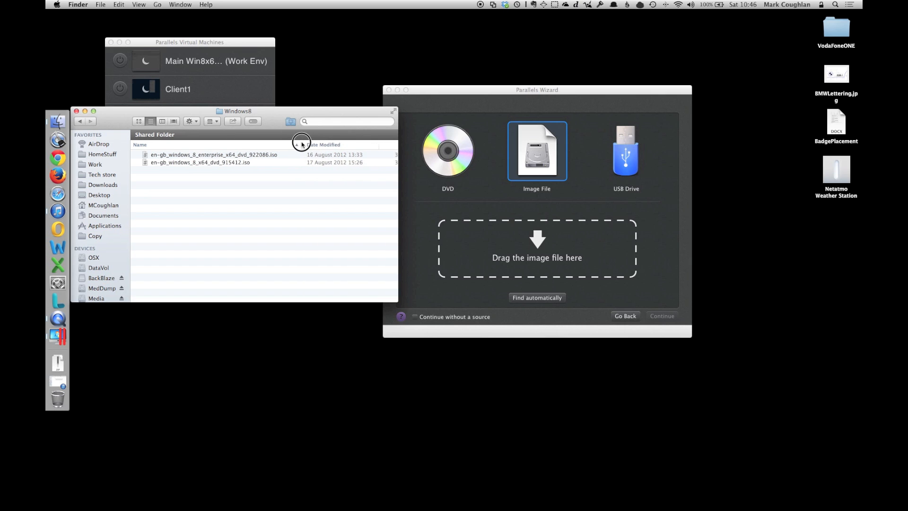
left_click_drag(214, 154, 509, 231)
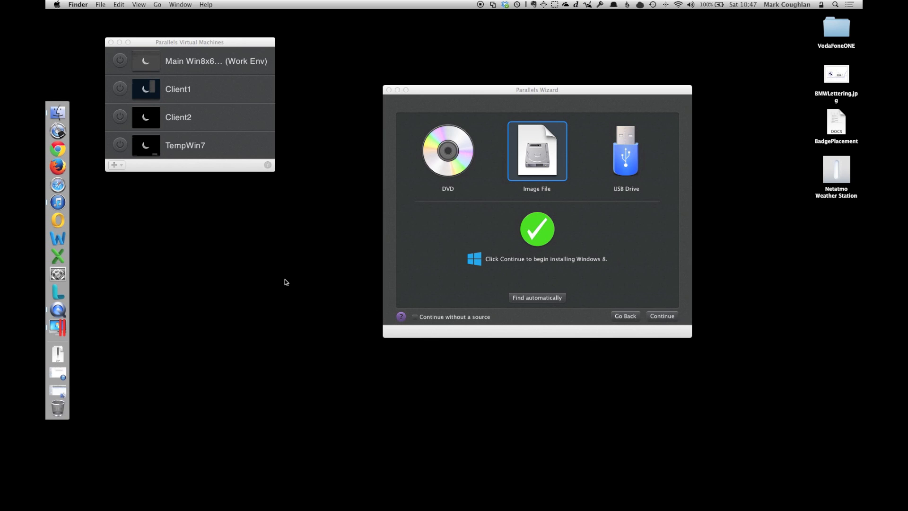
mouse_move(586, 319)
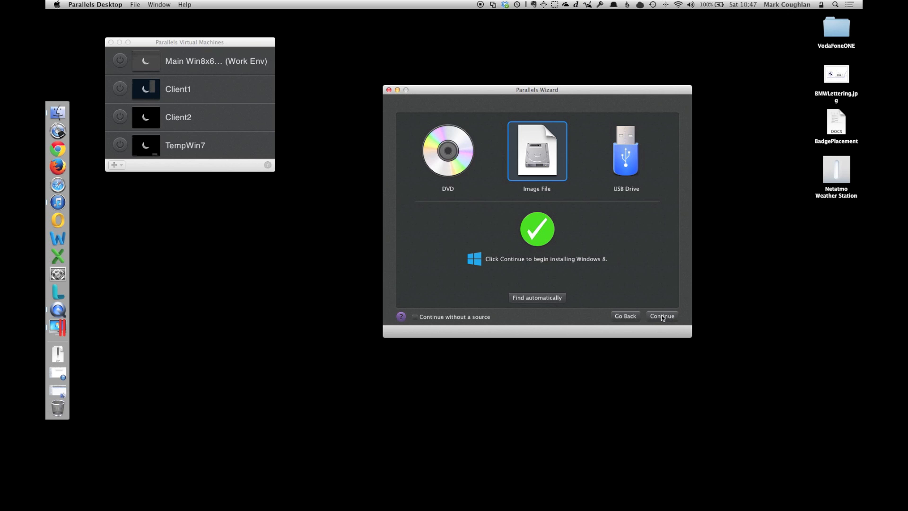
Continue past the image source and product key pages, choosing 'Like a PC'.
left_click(663, 316)
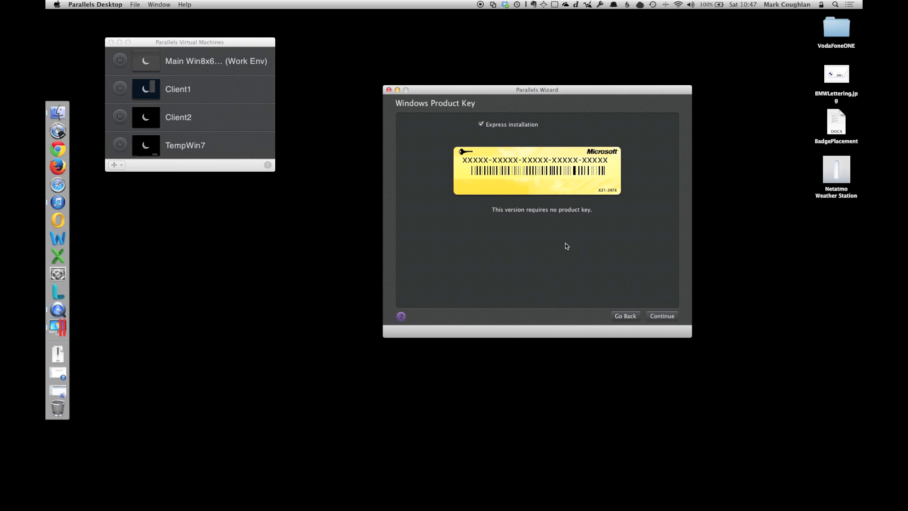
mouse_move(658, 318)
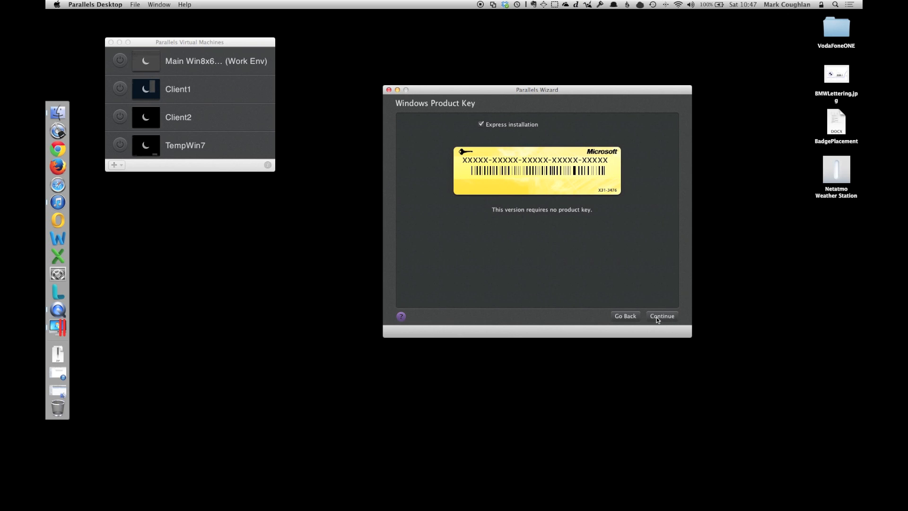
left_click(666, 317)
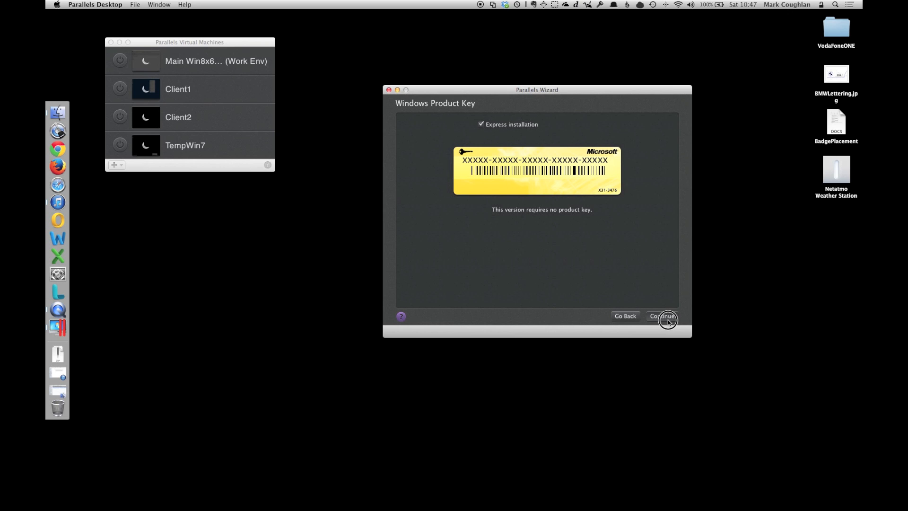
left_click(667, 319)
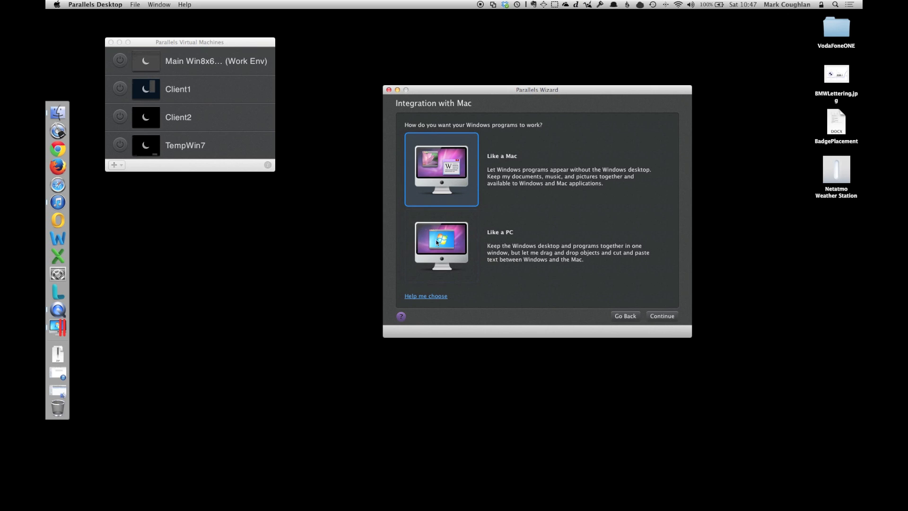
left_click(441, 247)
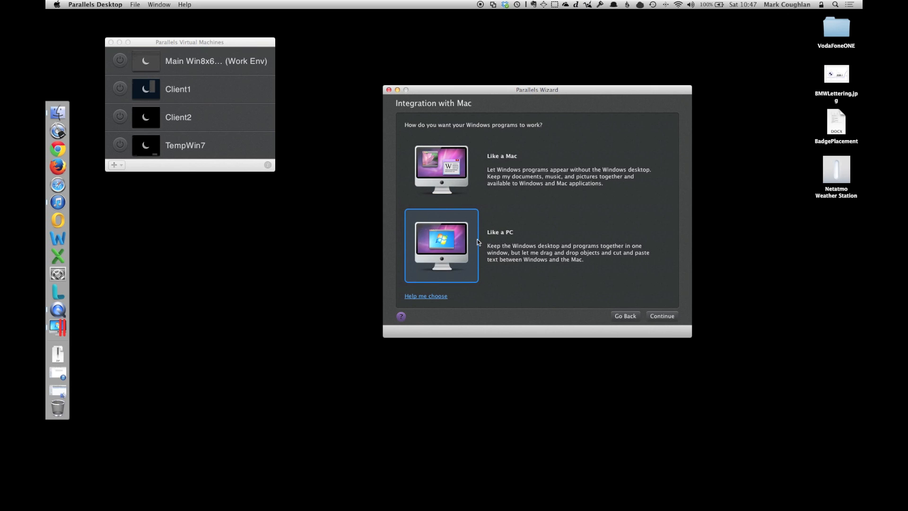
left_click(661, 316)
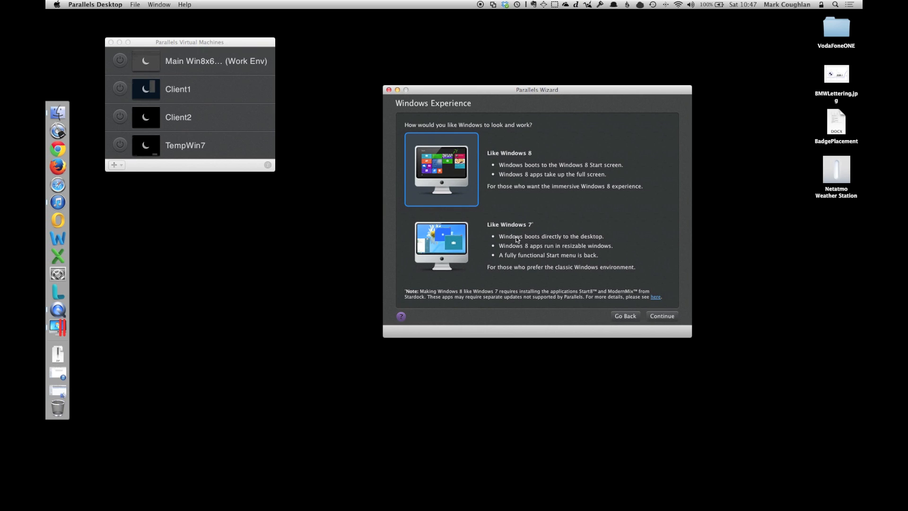
mouse_move(516, 216)
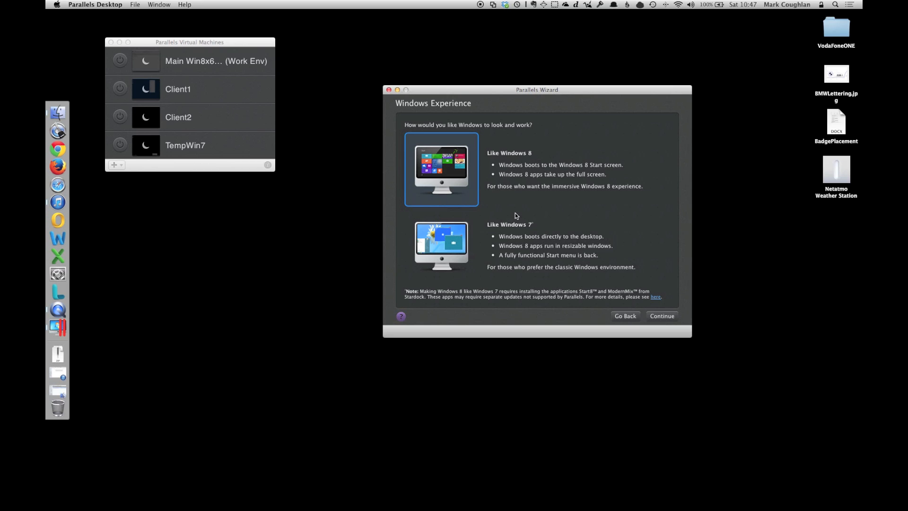
Name the VM Win8x64_Ent in the Virtual Machines folder, ticking 'Customize settings before installation'.
left_click(662, 316)
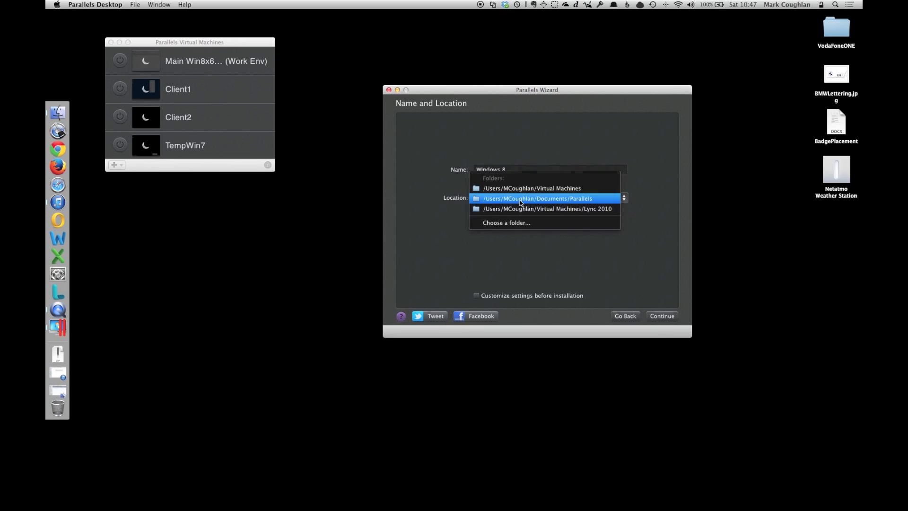
left_click(537, 198)
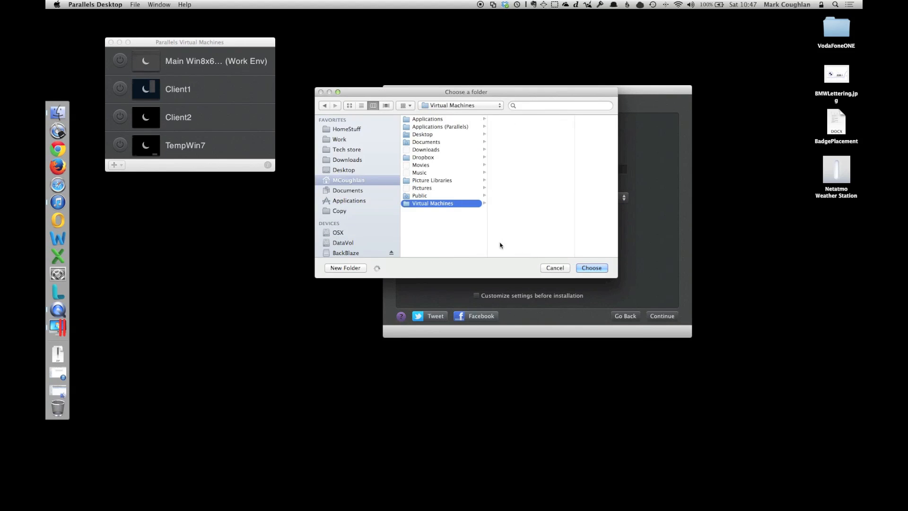
left_click(592, 267)
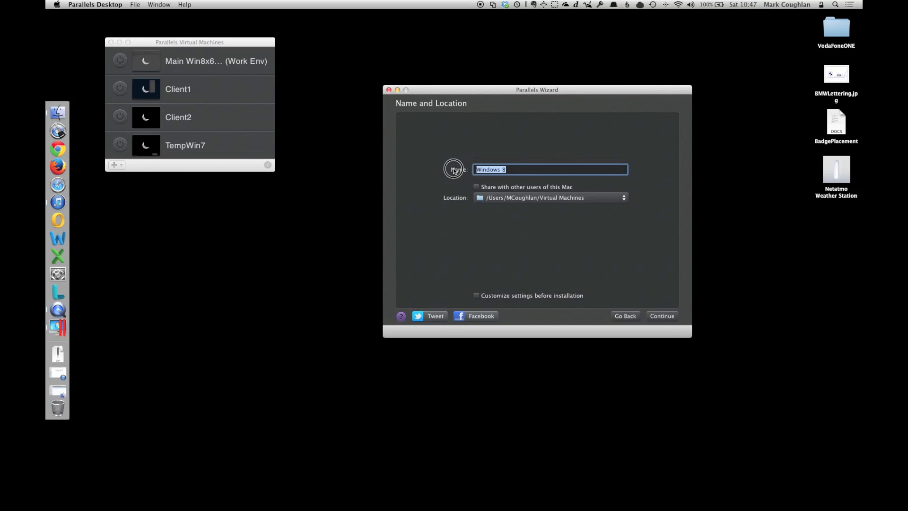
type("Win8x")
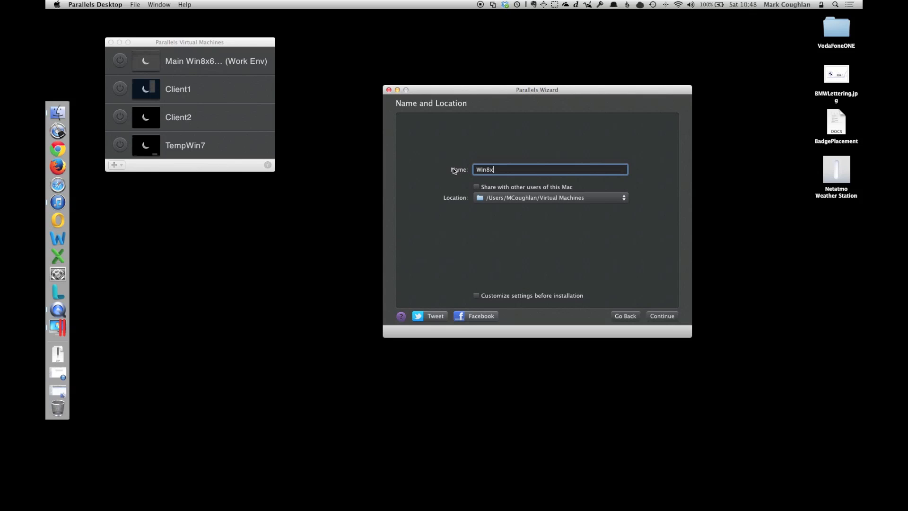
type("64_Ent")
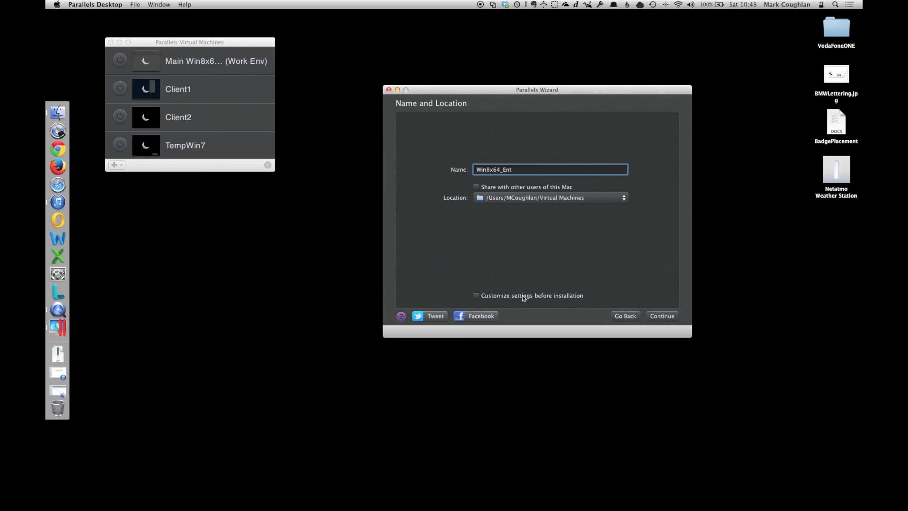
left_click(477, 296)
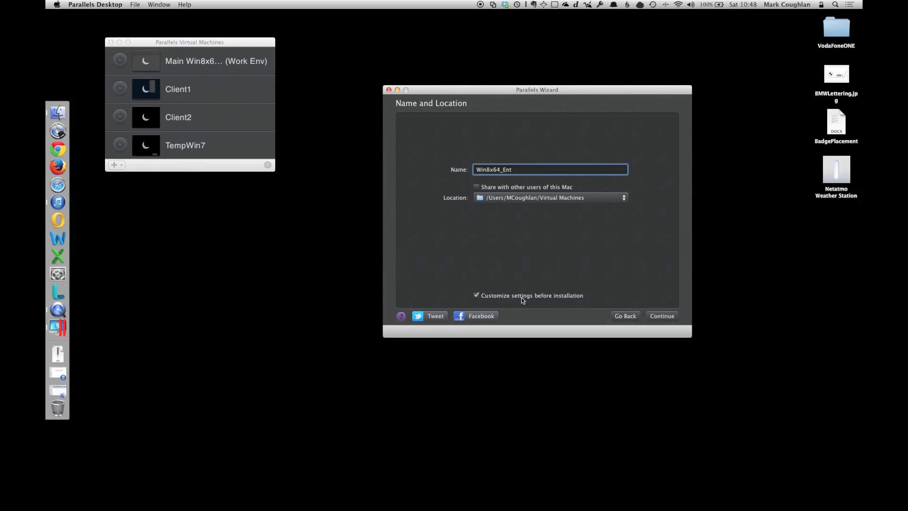
mouse_move(662, 320)
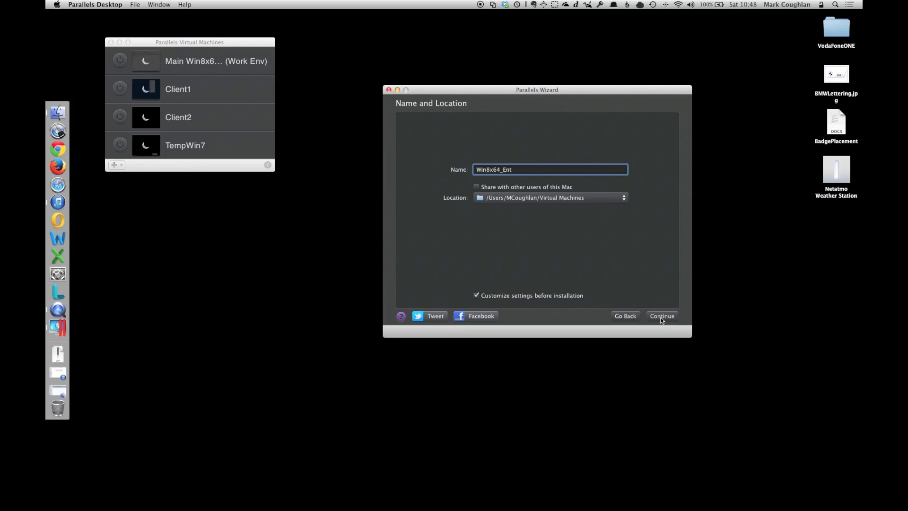
In the General settings, give Win8x64_Ent 8 CPUs and 4096 MB of memory.
left_click(662, 316)
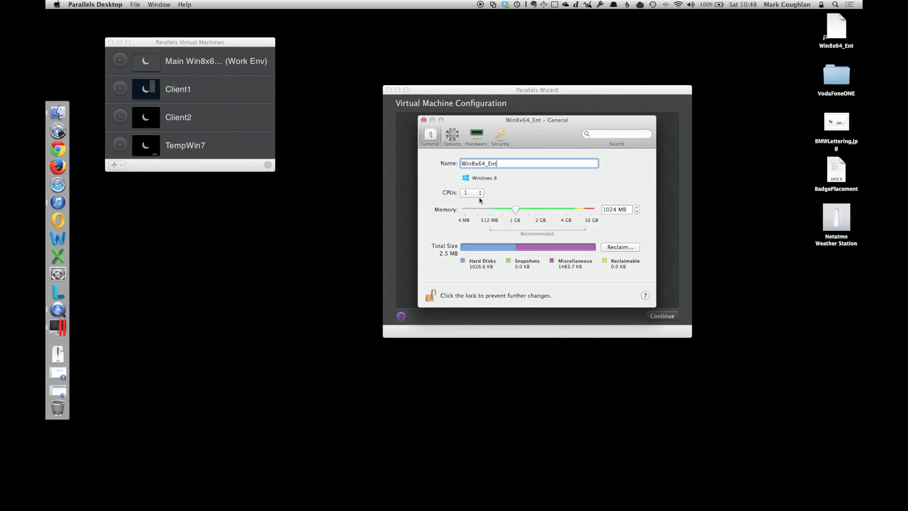
left_click(472, 192)
type("4096")
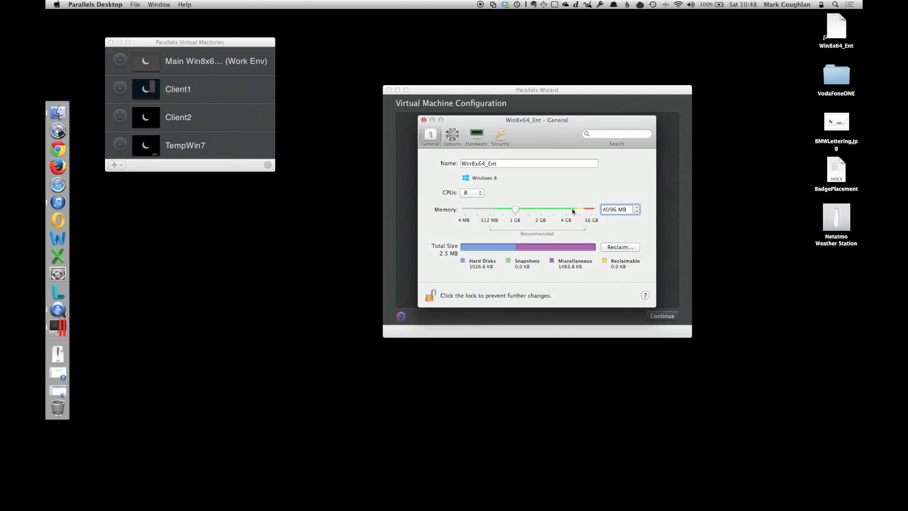
mouse_move(534, 194)
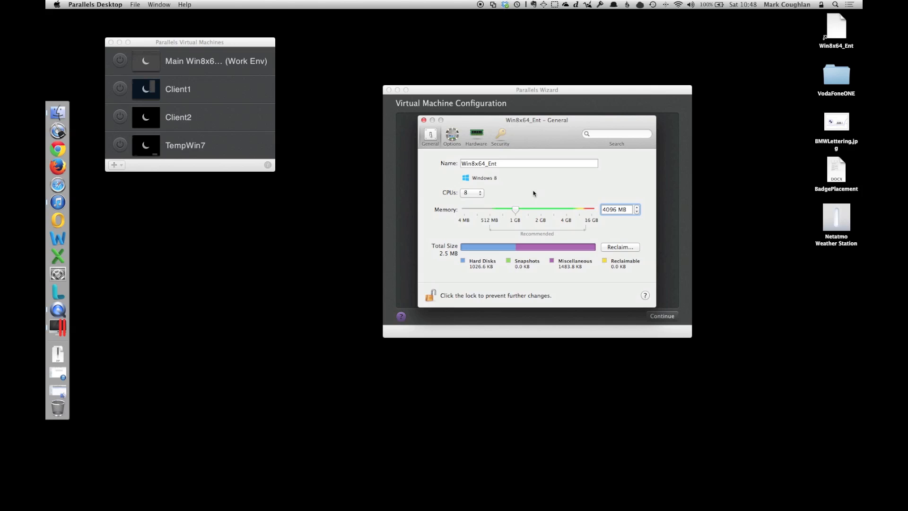
mouse_move(424, 120)
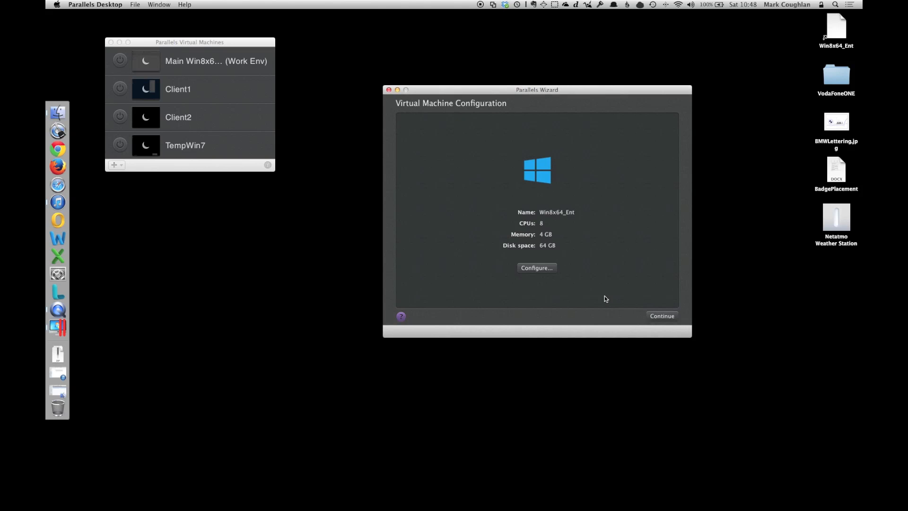
Finish the wizard to boot Win8x64_Ent into the full-screen Windows 8 Start screen.
left_click(663, 316)
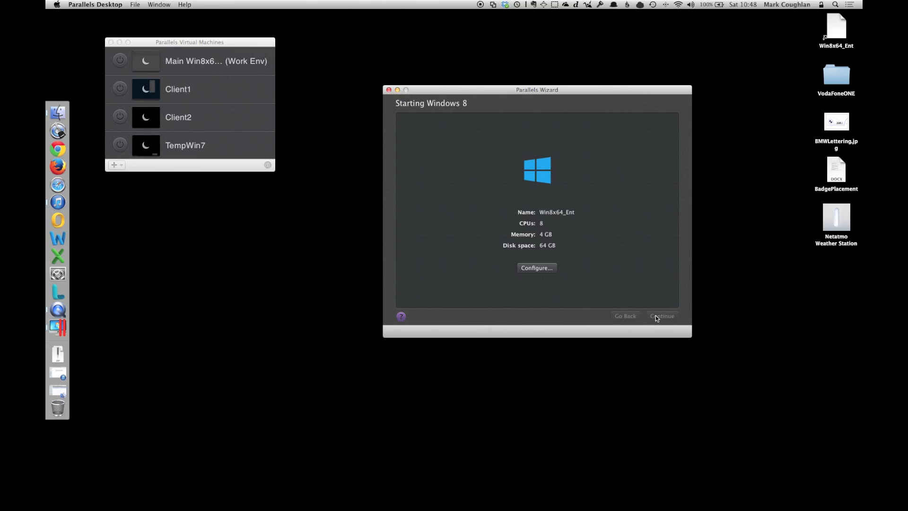
left_click(662, 316)
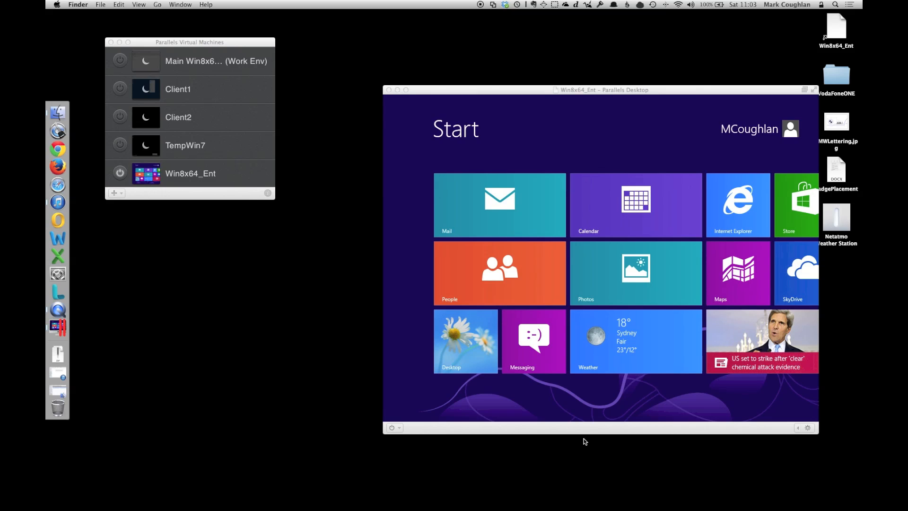
mouse_move(539, 228)
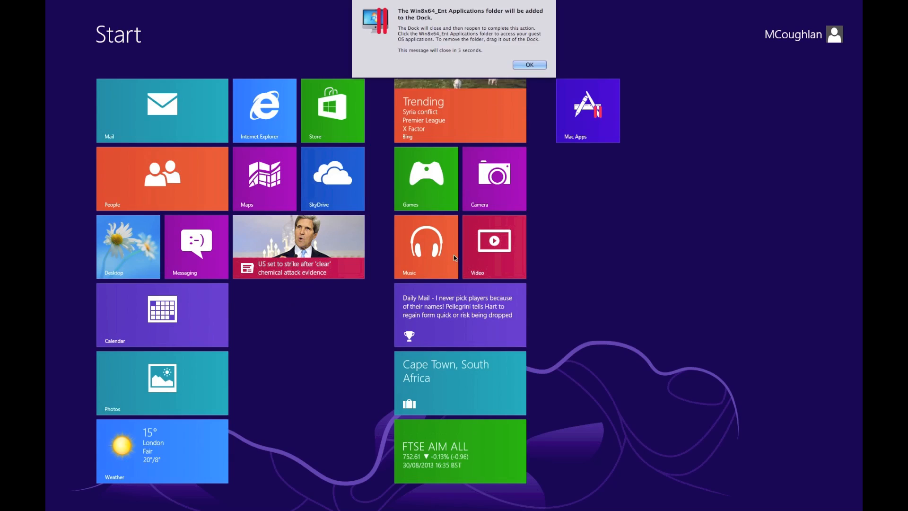
From the desktop, view Computer Properties and the Windows Experience Index (6.5, 4 GB RAM).
left_click(529, 65)
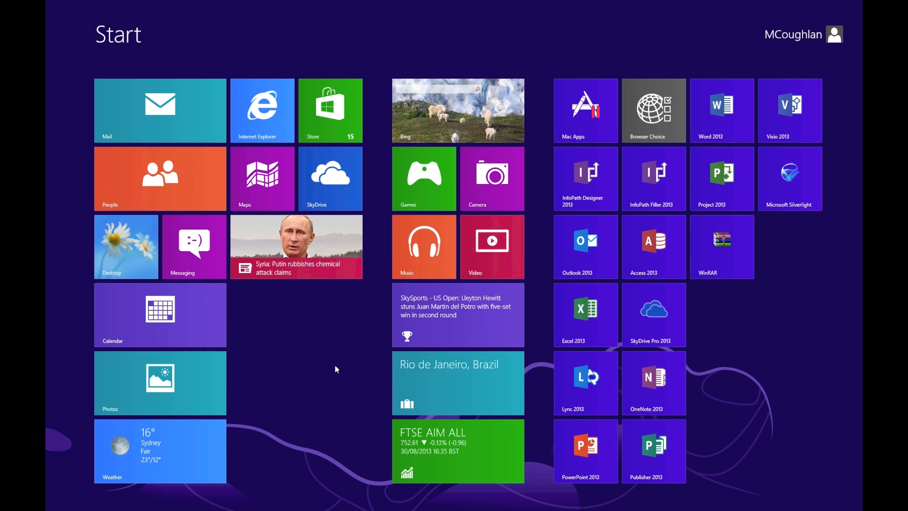
left_click(125, 247)
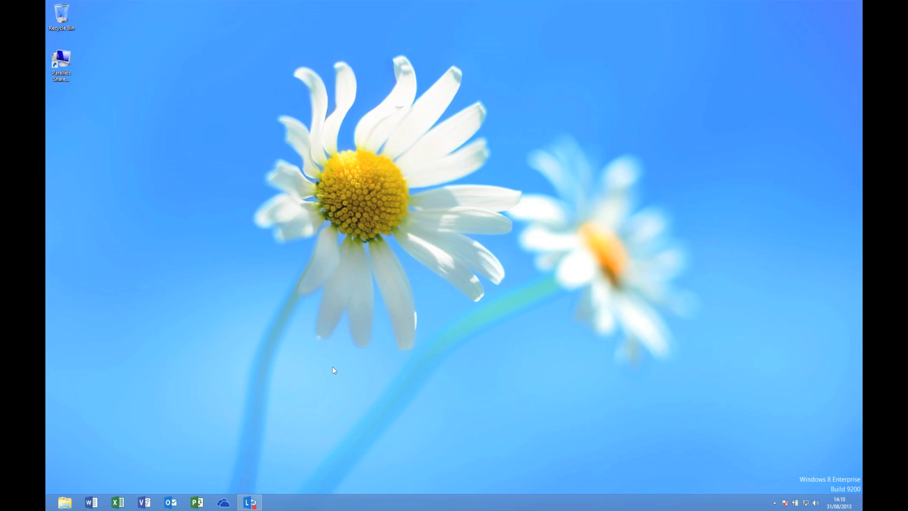
left_click(65, 501)
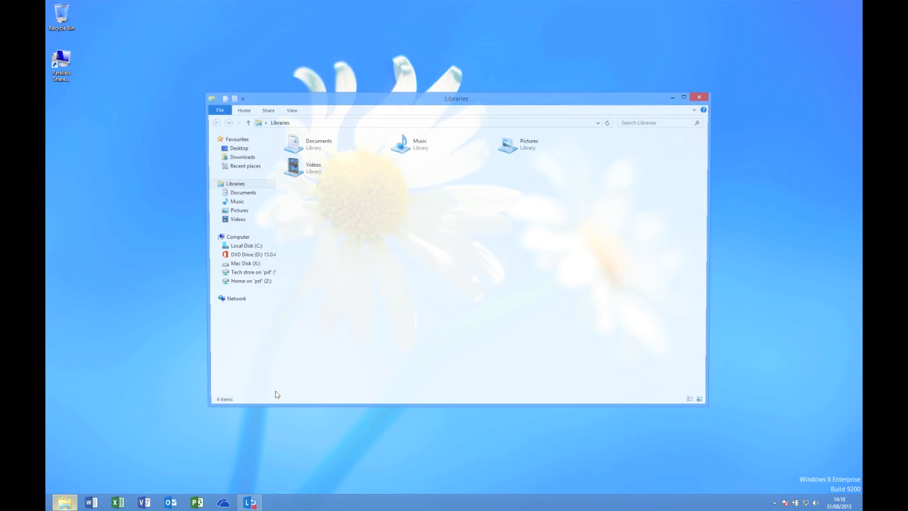
right_click(238, 237)
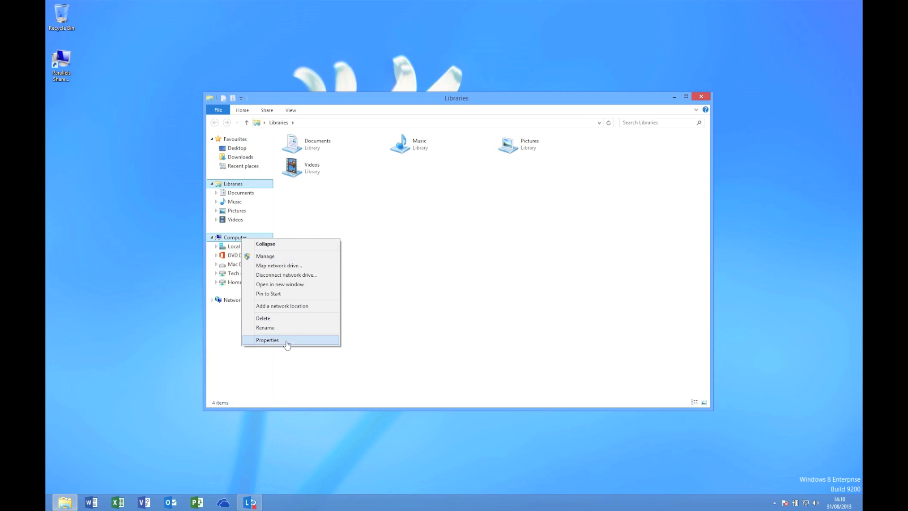
left_click(268, 339)
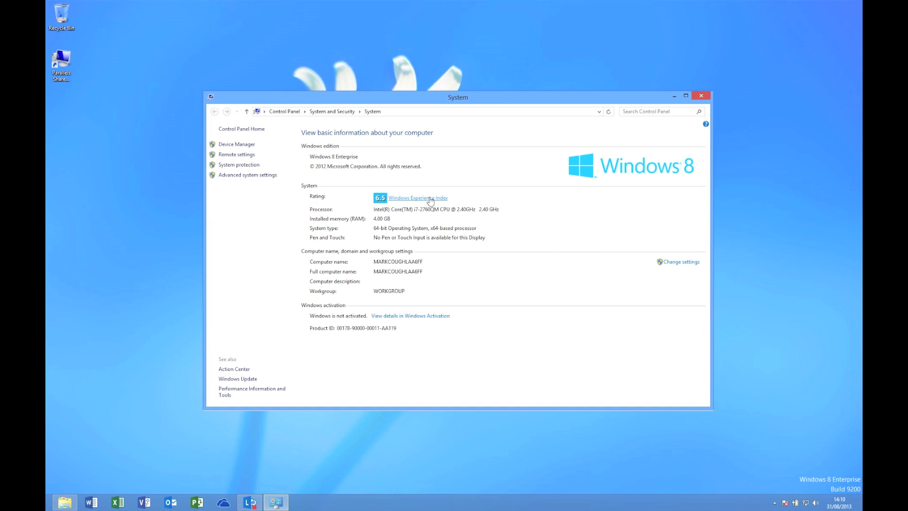
left_click(417, 198)
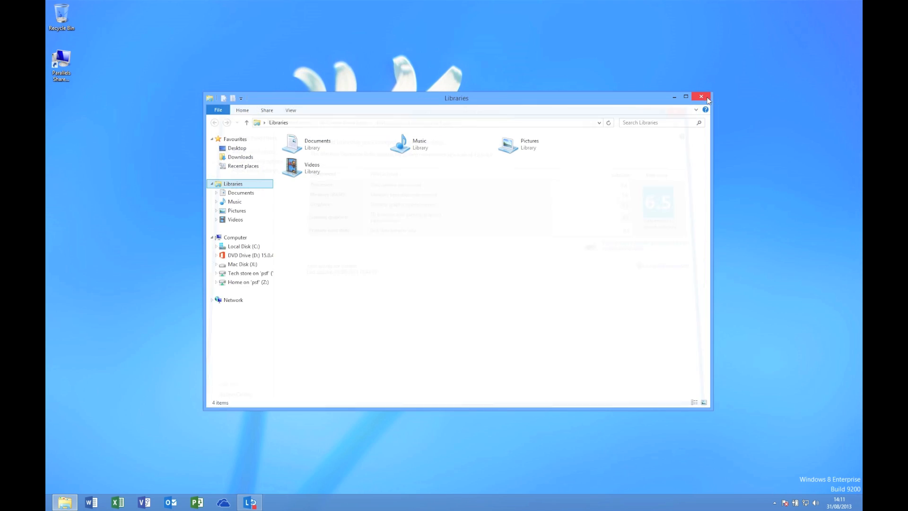
Close Explorer, launch Excel, Visio and Project from the taskbar, and dismiss Office activation.
left_click(701, 96)
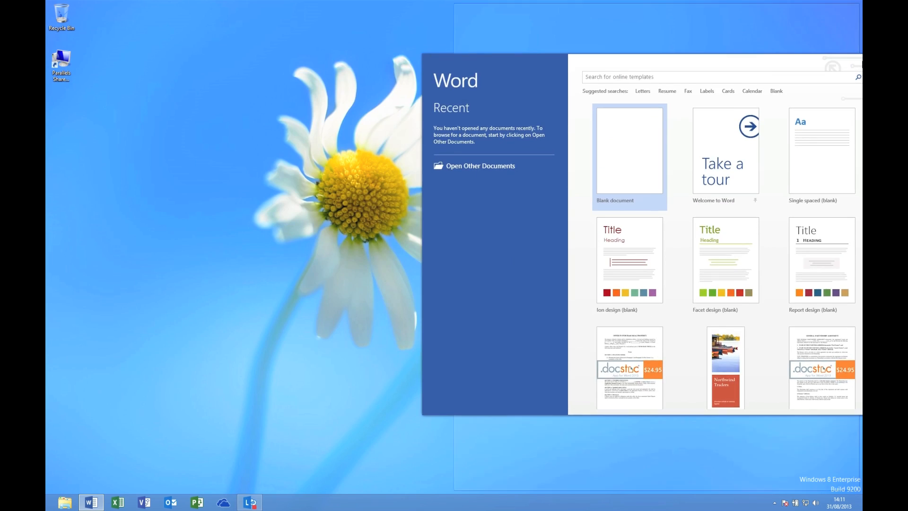
left_click(121, 501)
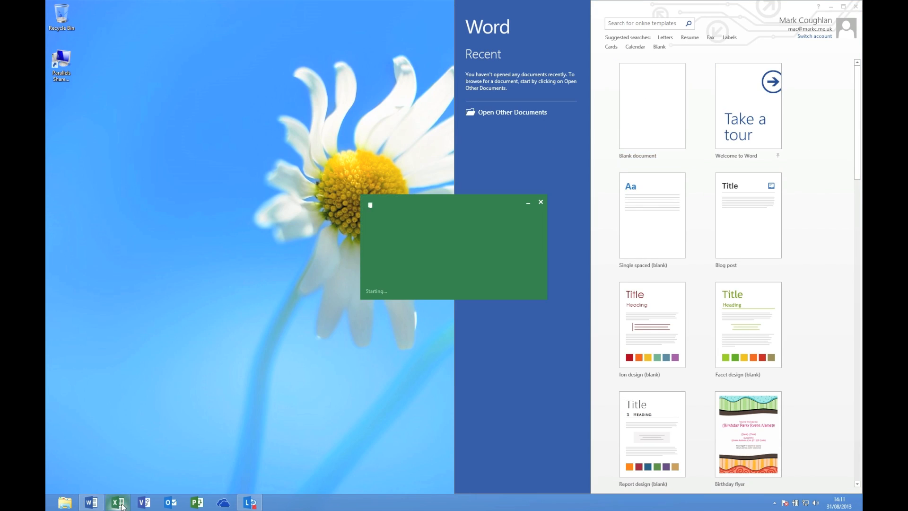
left_click(119, 502)
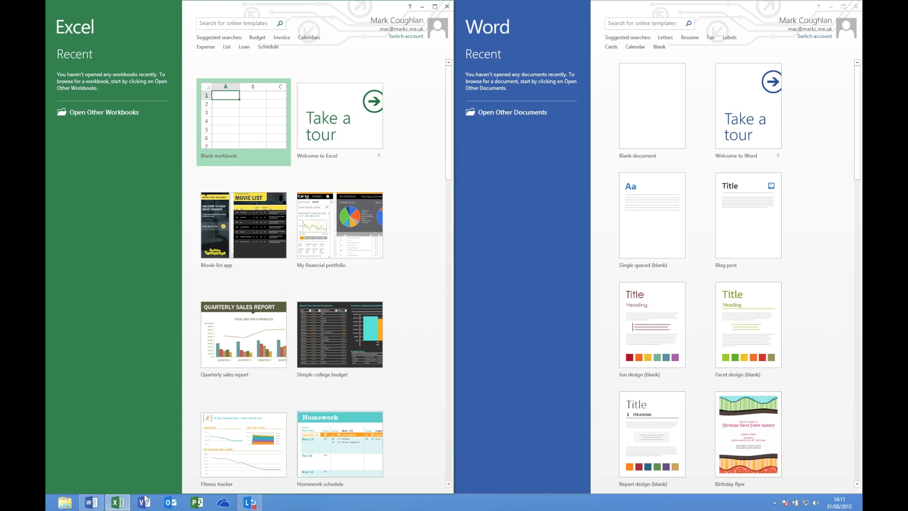
left_click(142, 501)
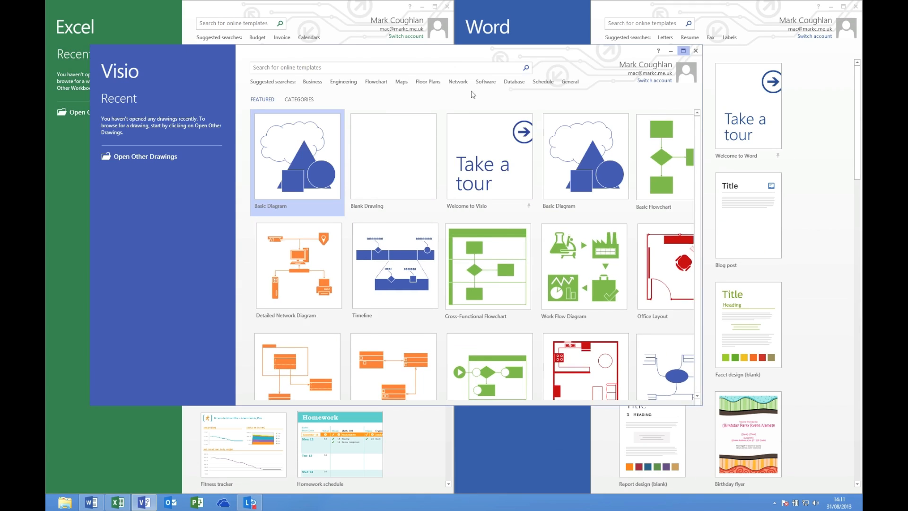
left_click(683, 50)
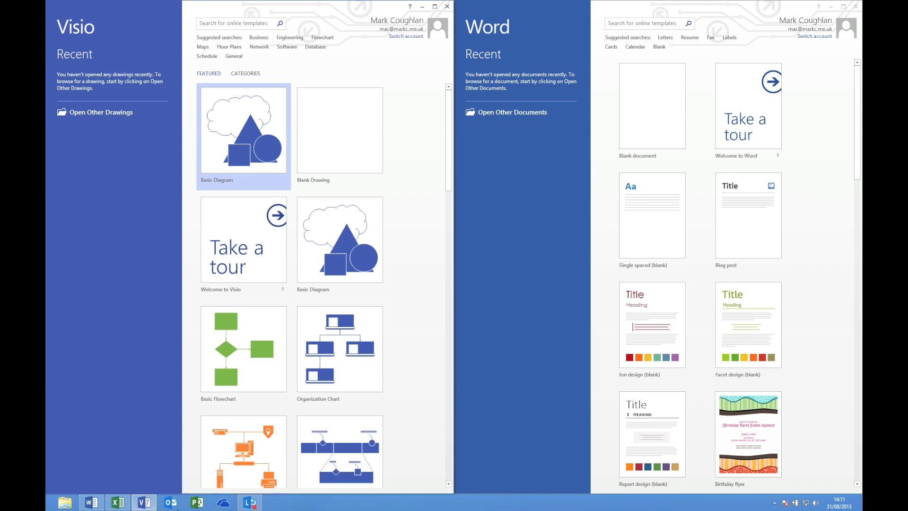
left_click(197, 502)
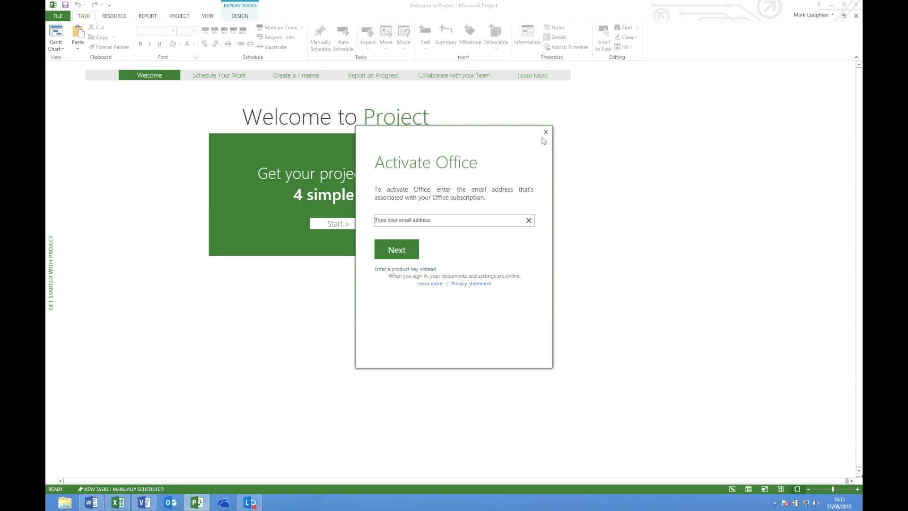
left_click(545, 132)
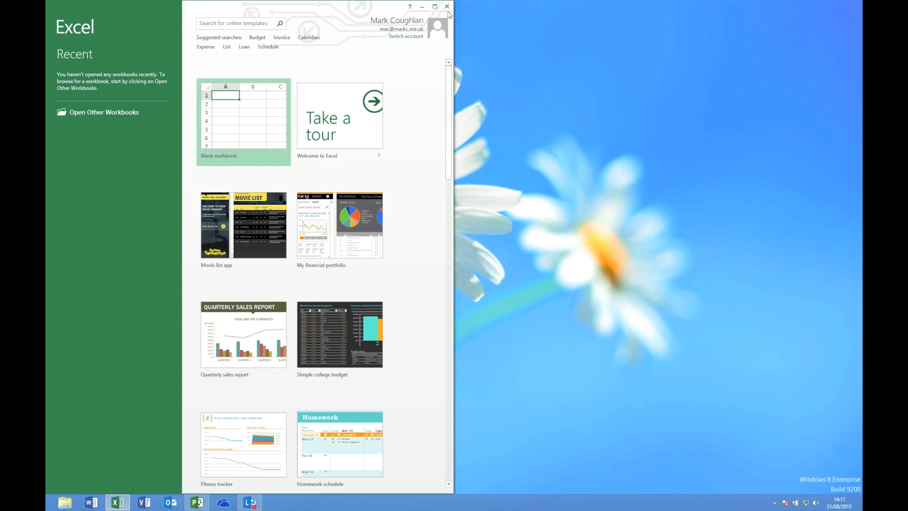
Close Excel, then shut down Windows 8 from the Ctrl+Alt+Del power menu.
left_click(446, 6)
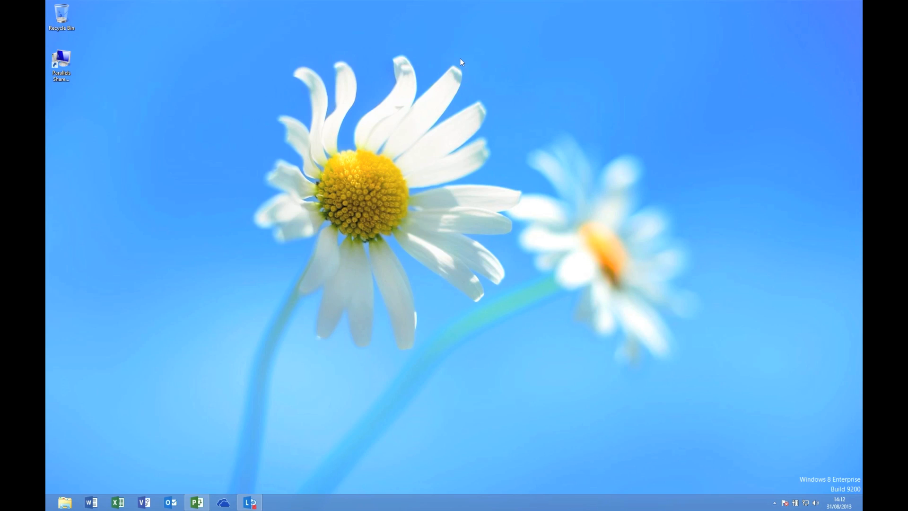
key("ctrl+alt+delete")
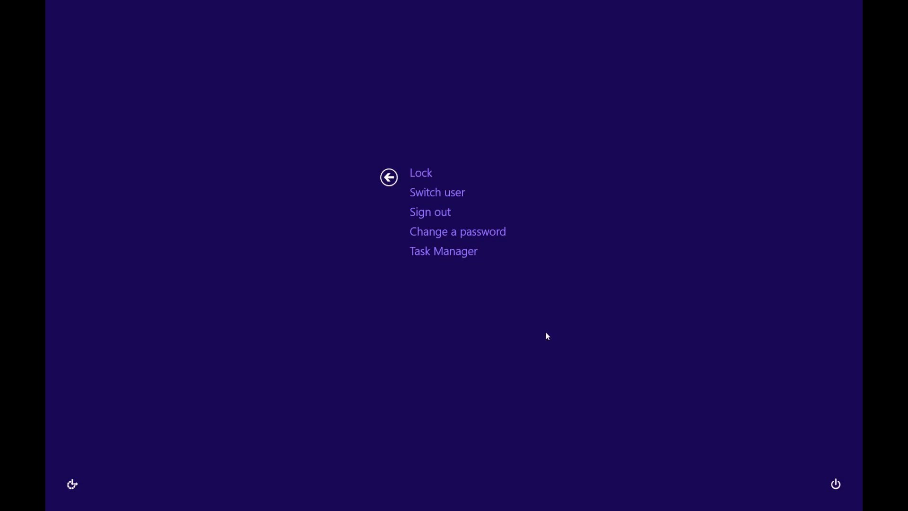
left_click(835, 484)
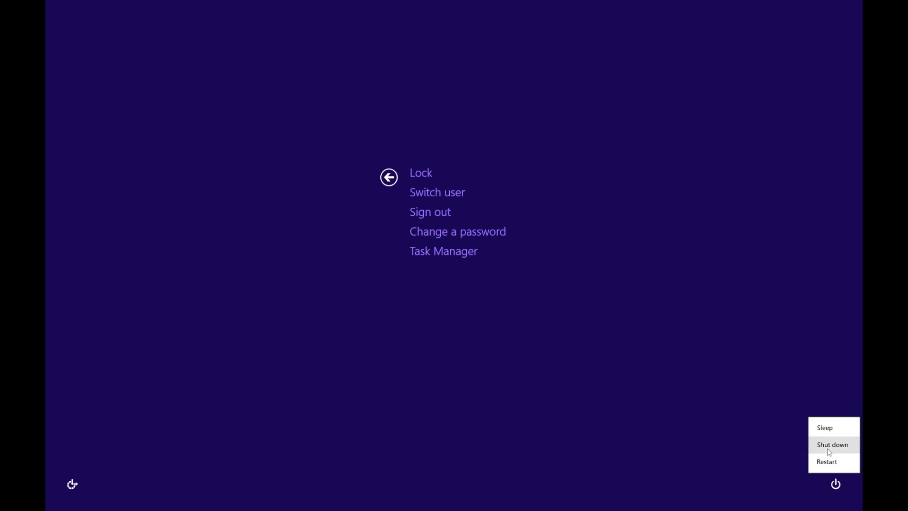
left_click(833, 444)
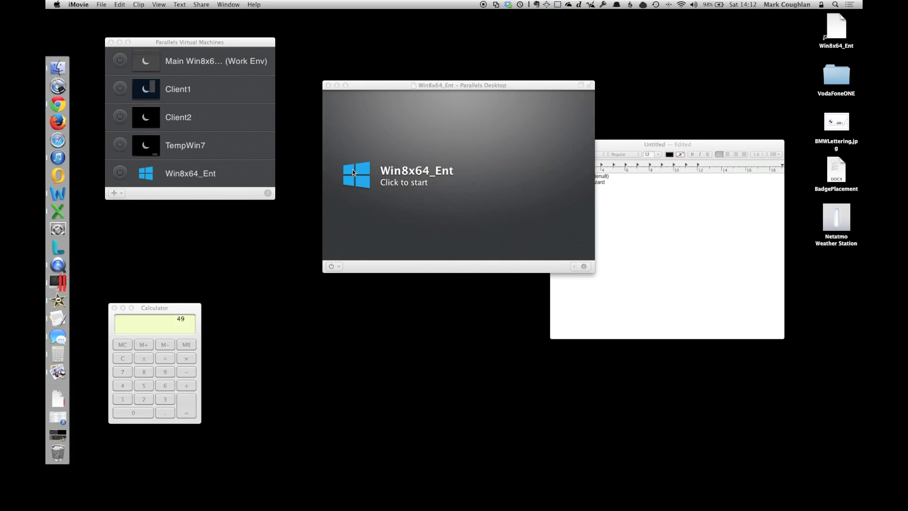
mouse_move(390, 174)
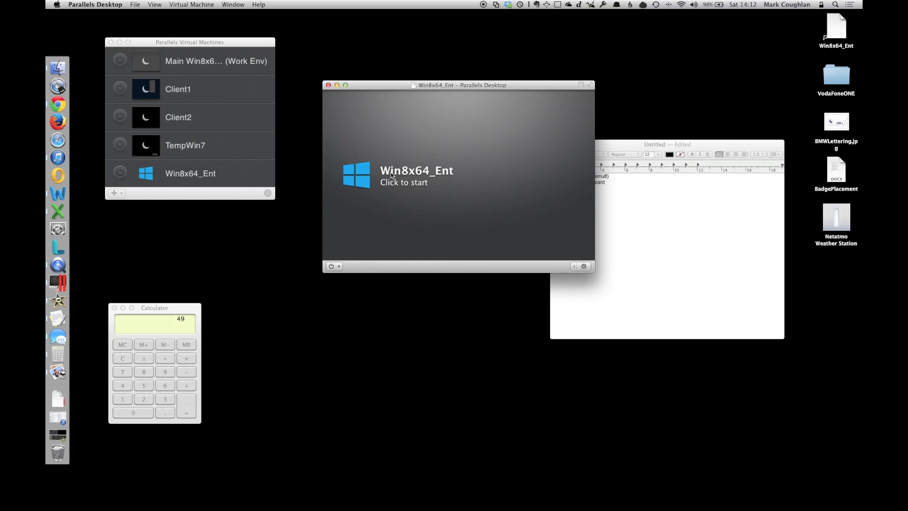
Start the Win8x64_Ent virtual machine and wait for the Windows 8 Start screen.
left_click(392, 175)
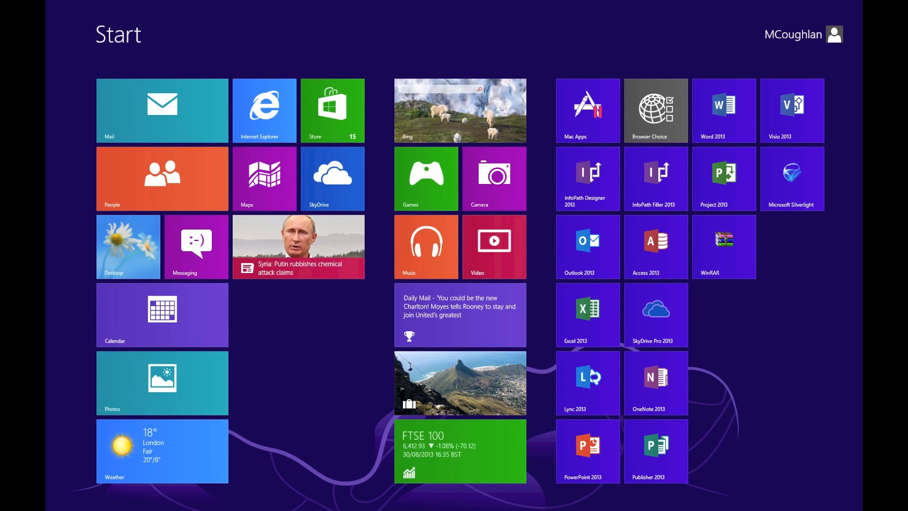
Use the Desktop tile to switch from the Start screen to the Windows desktop.
left_click(128, 246)
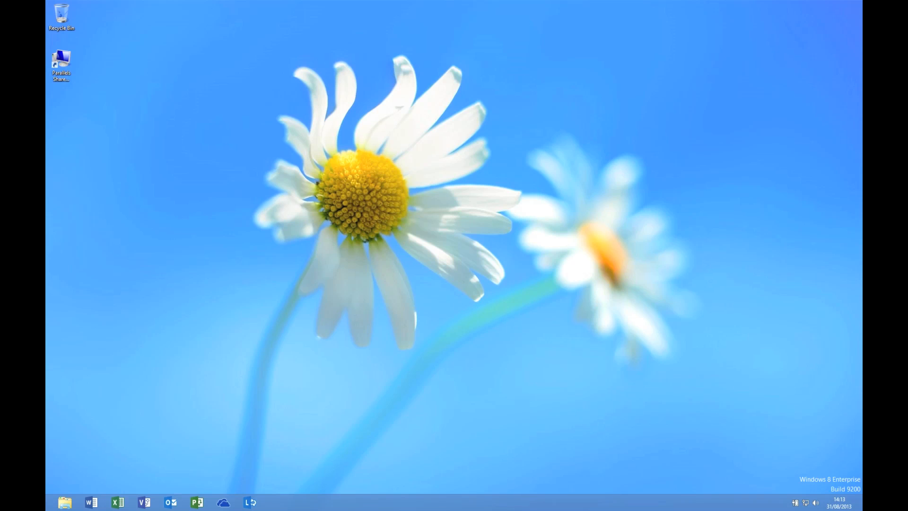
left_click(250, 502)
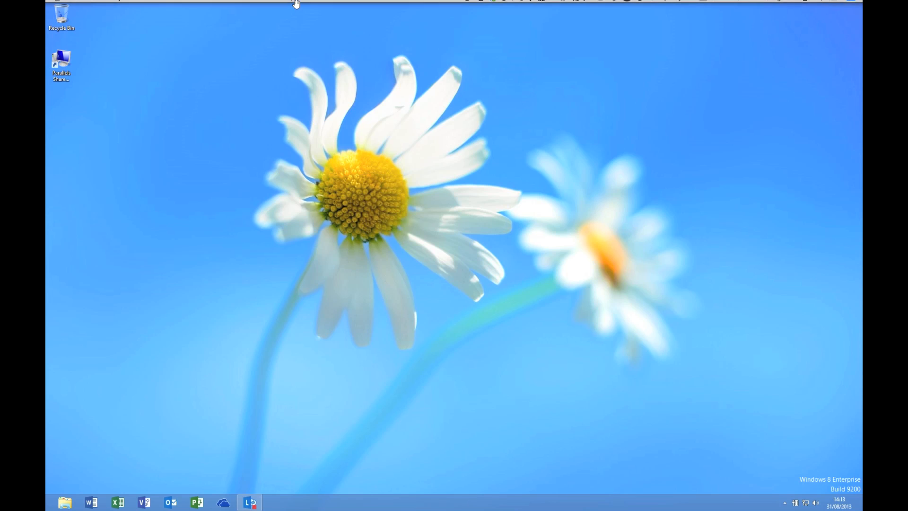
Take a snapshot of Win8x64_Ent named 'Demo Snapshot of Machine'.
left_click(192, 4)
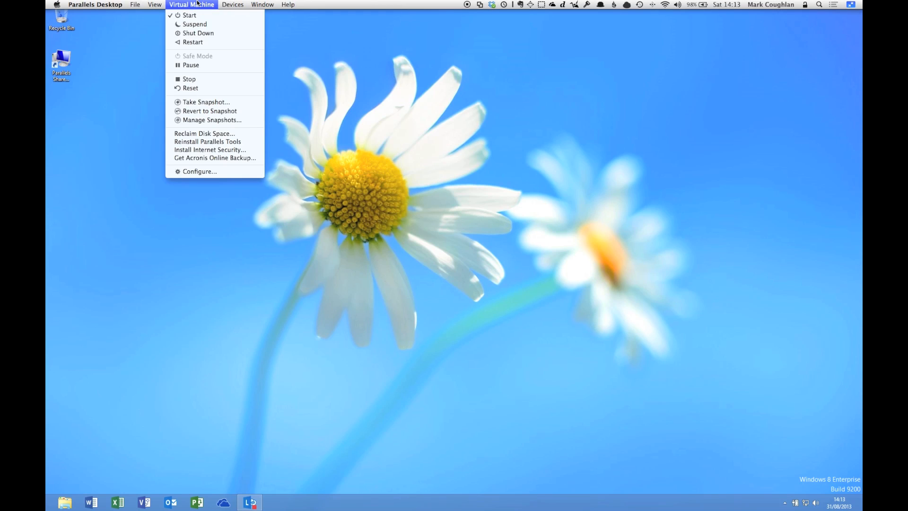
left_click(497, 157)
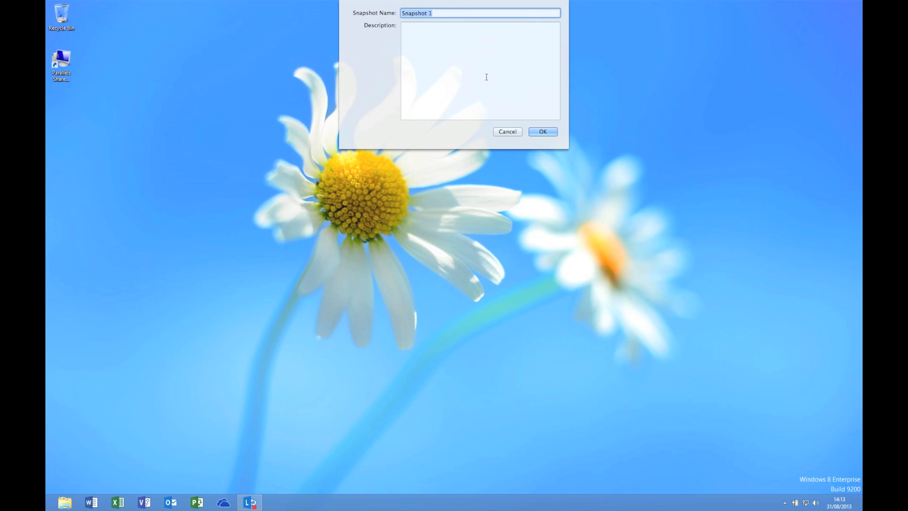
type("Demo Sna")
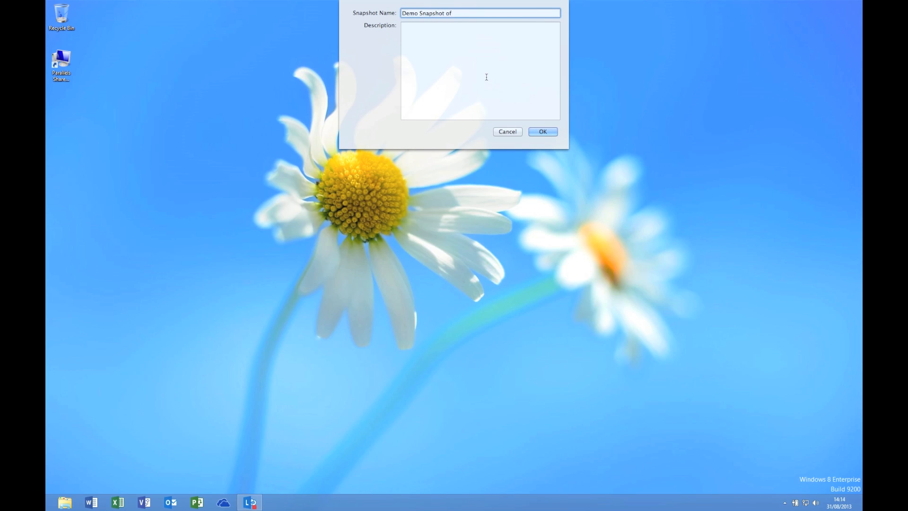
type("Machine")
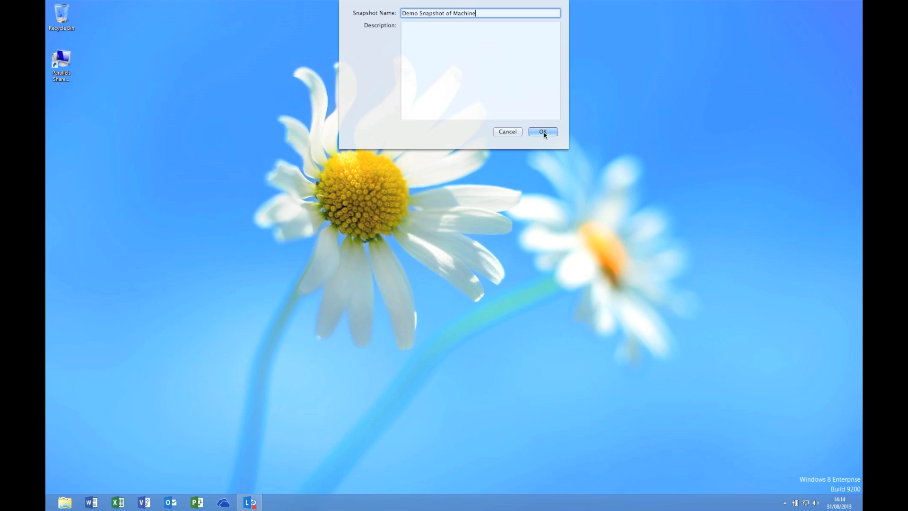
left_click(543, 131)
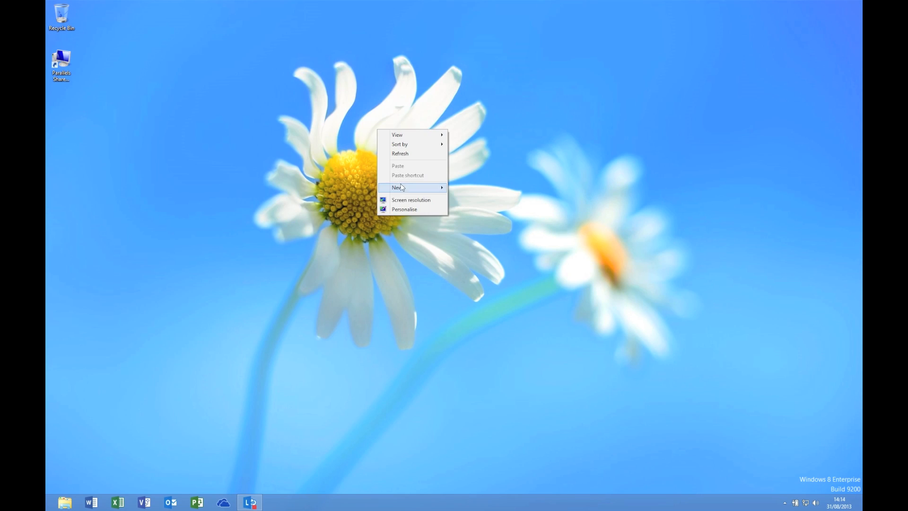
Set the first blue ice Earth picture as the desktop background and save the change.
left_click(406, 210)
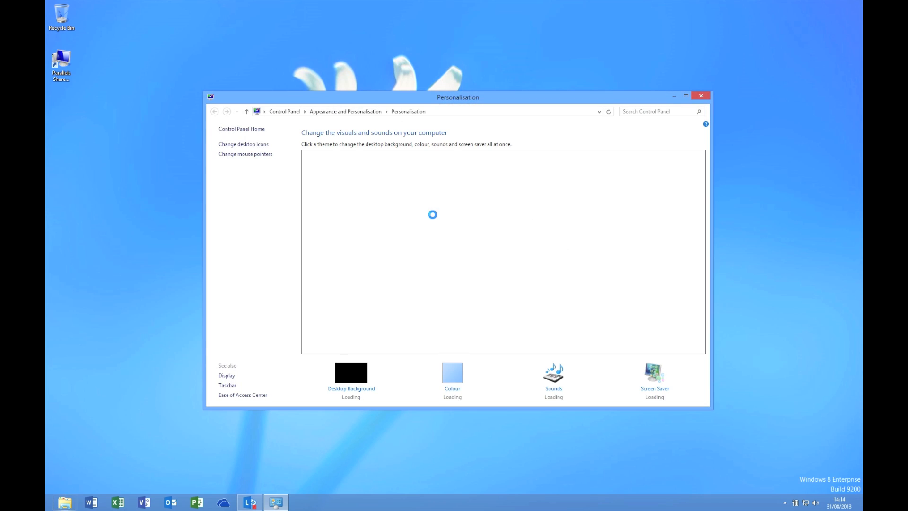
left_click(351, 373)
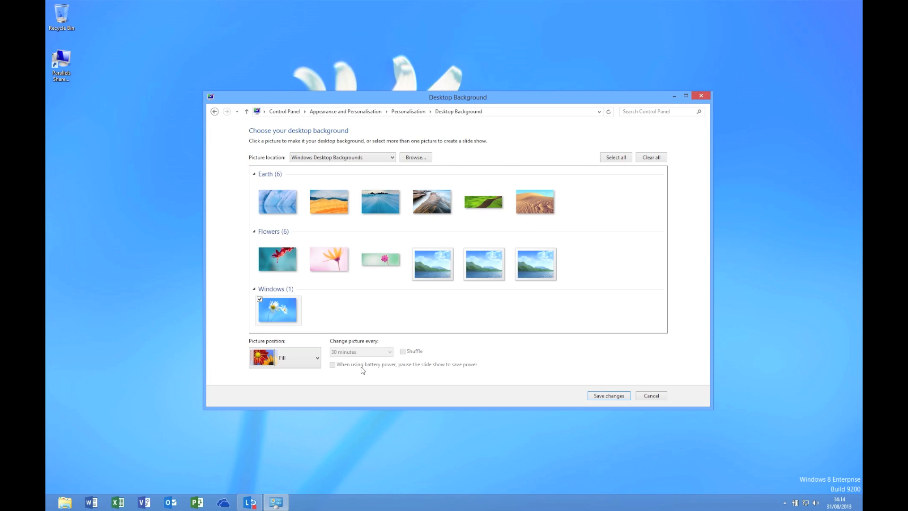
left_click(278, 202)
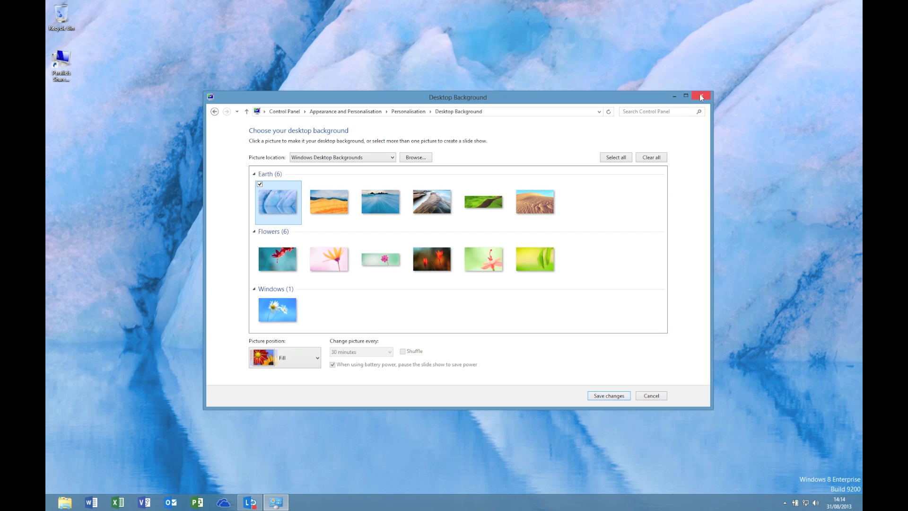
left_click(701, 95)
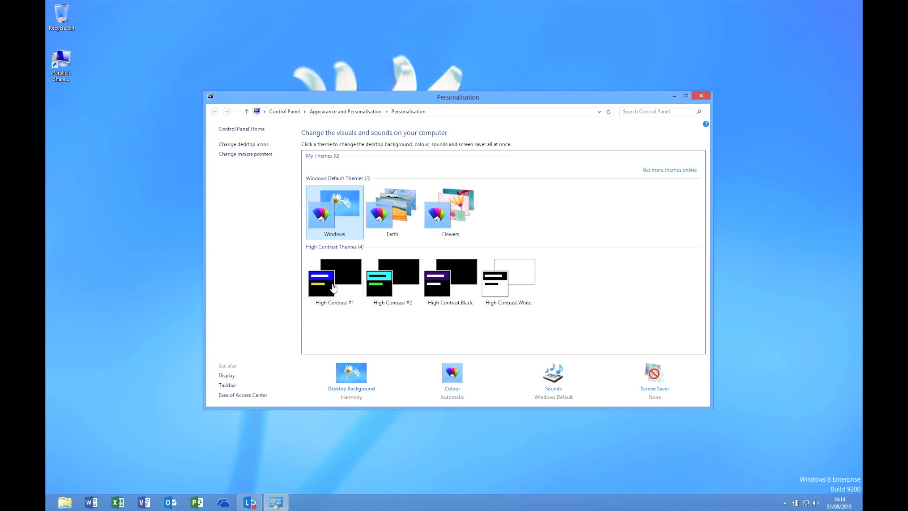
left_click(351, 372)
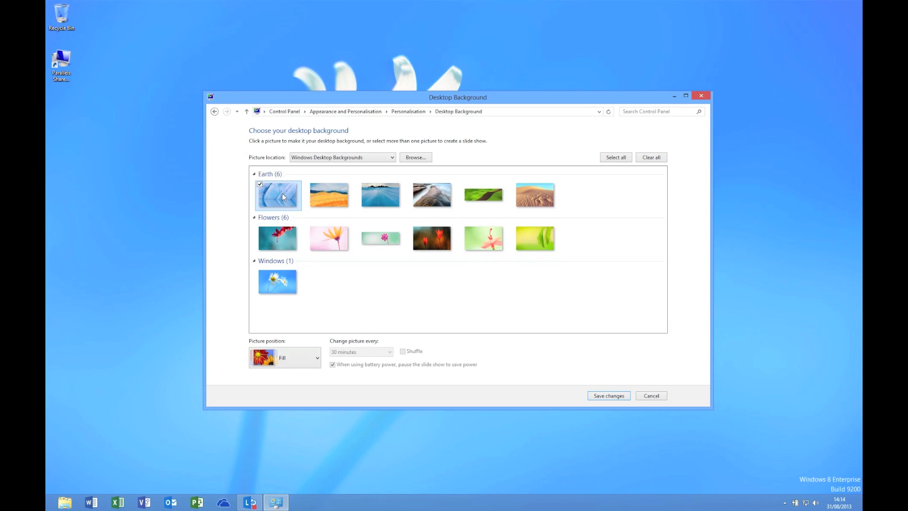
left_click(608, 395)
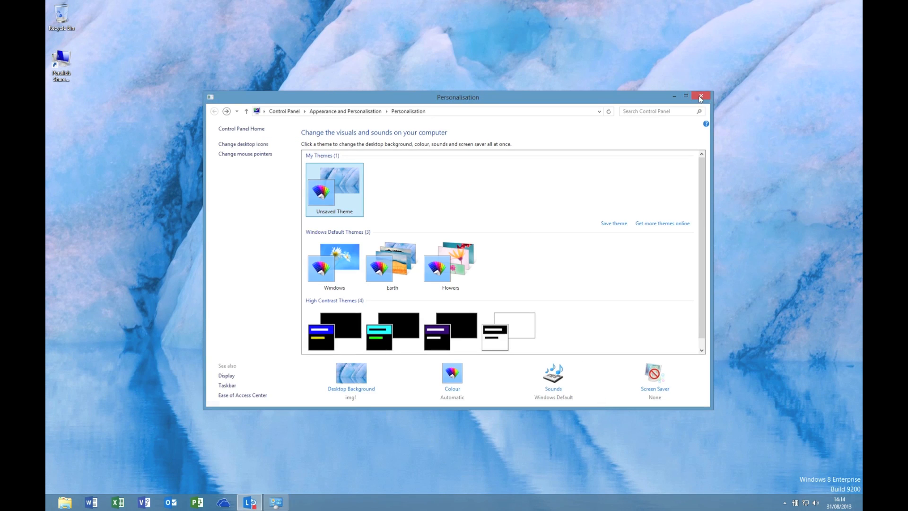
left_click(704, 96)
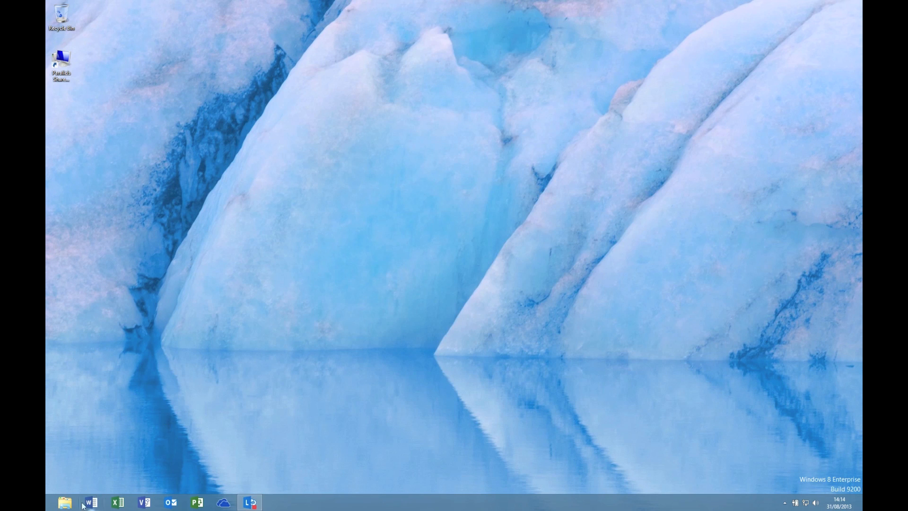
Open File Explorer on Libraries and close it again.
left_click(65, 502)
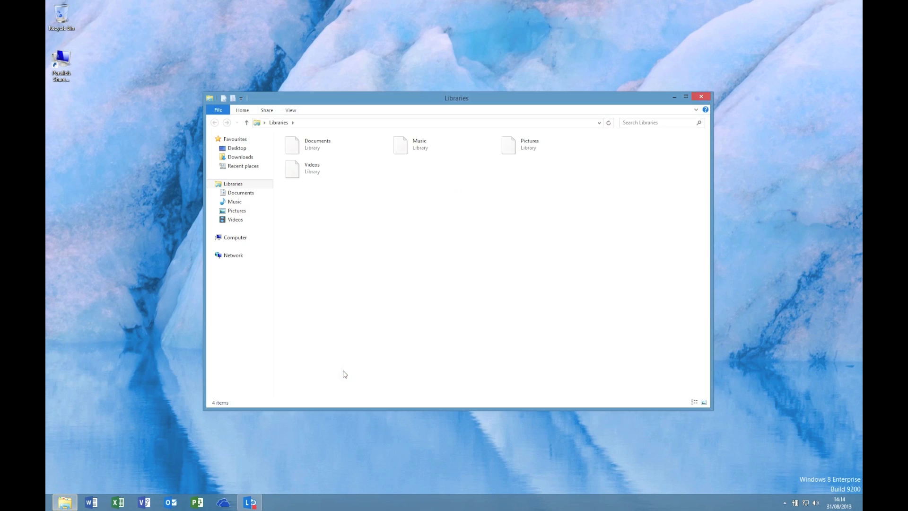
left_click(249, 503)
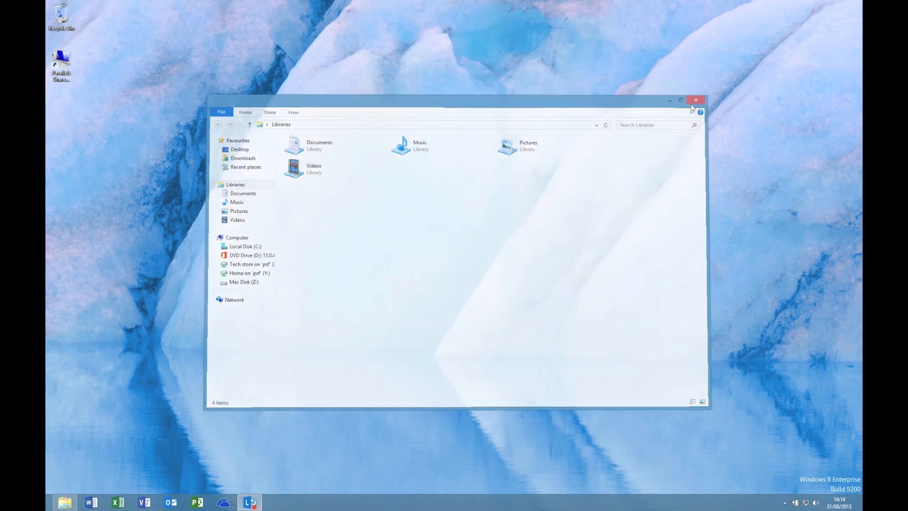
left_click(696, 99)
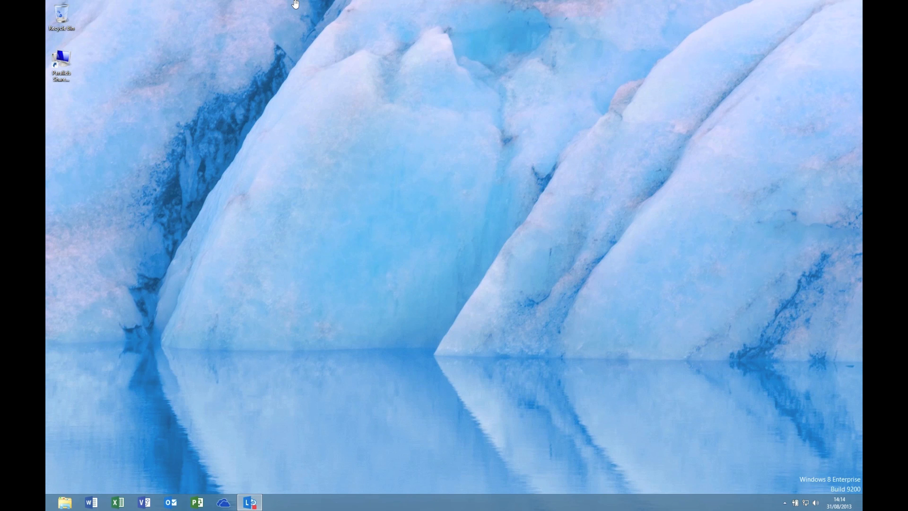
Revert Win8x64_Ent to the Demo Snapshot in Snapshot Manager, confirm, and close the manager.
left_click(192, 4)
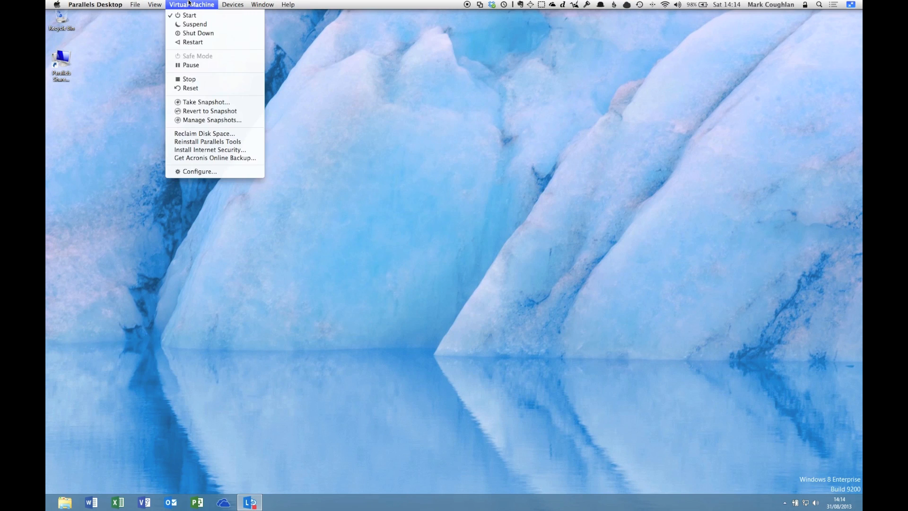
left_click(217, 124)
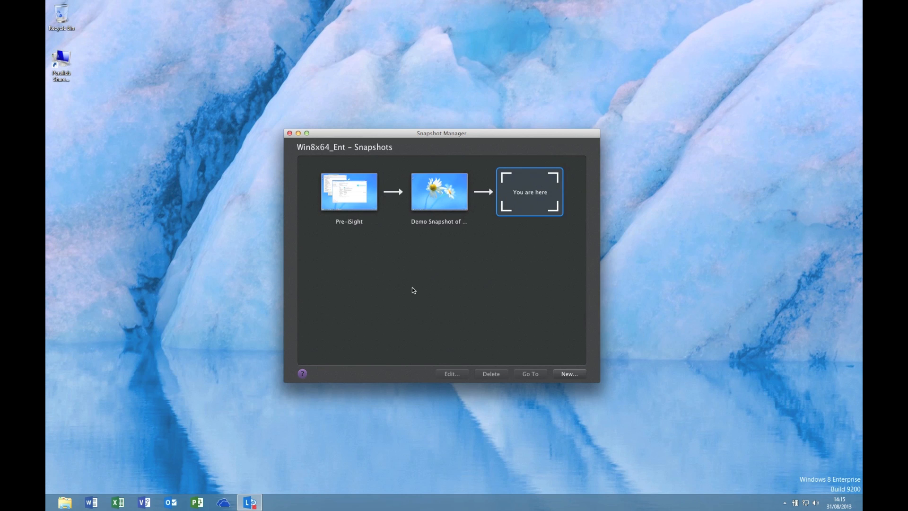
left_click(439, 192)
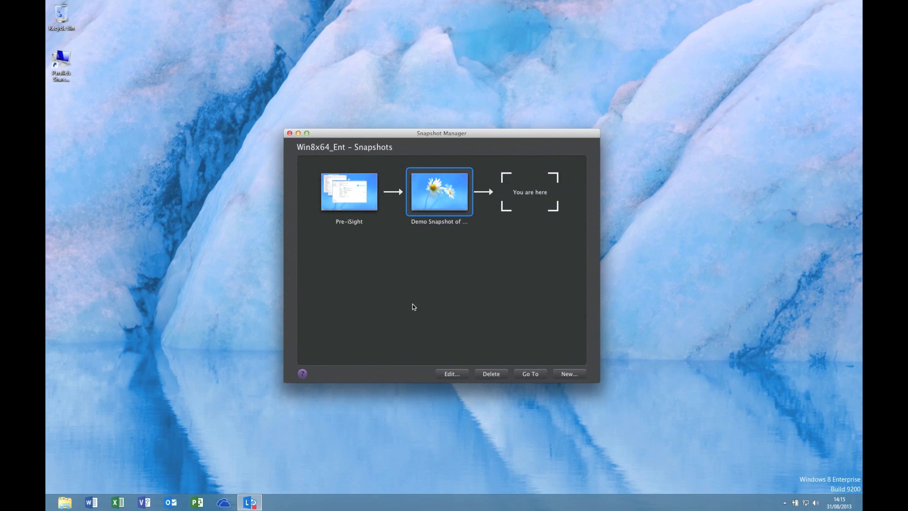
mouse_move(420, 313)
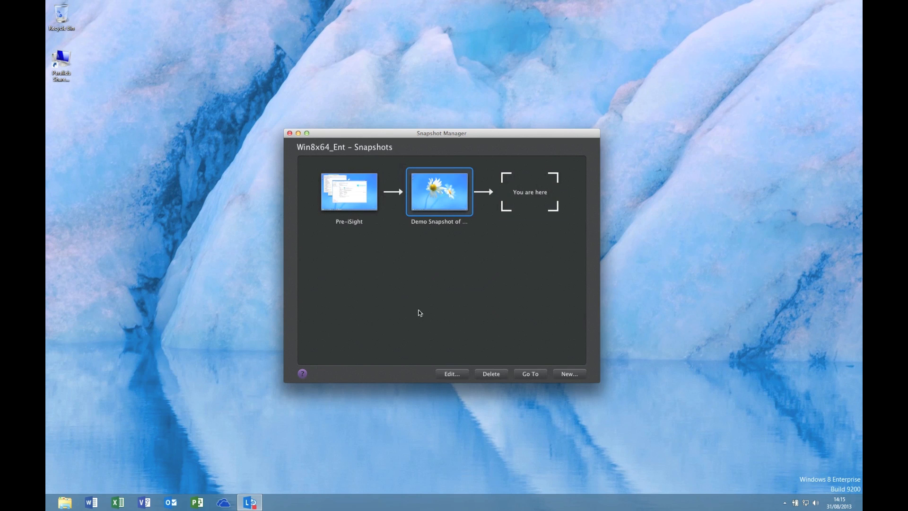
left_click(531, 374)
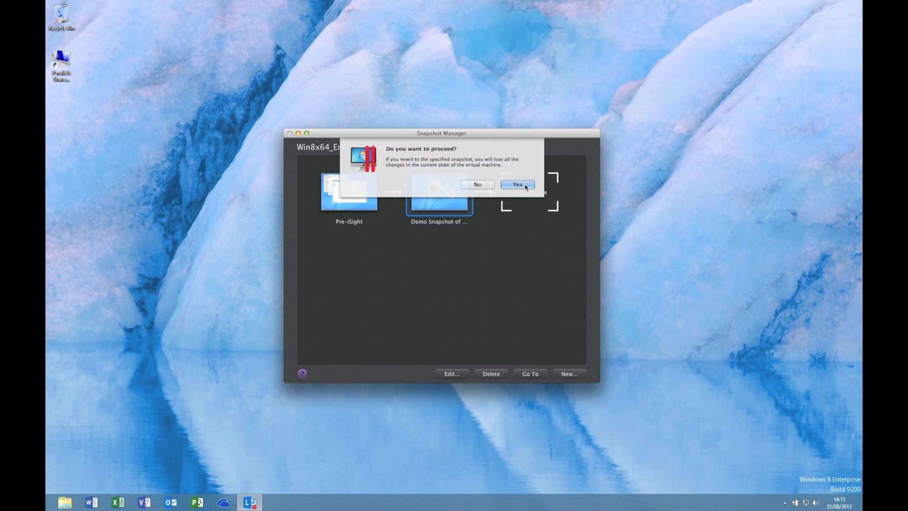
left_click(517, 185)
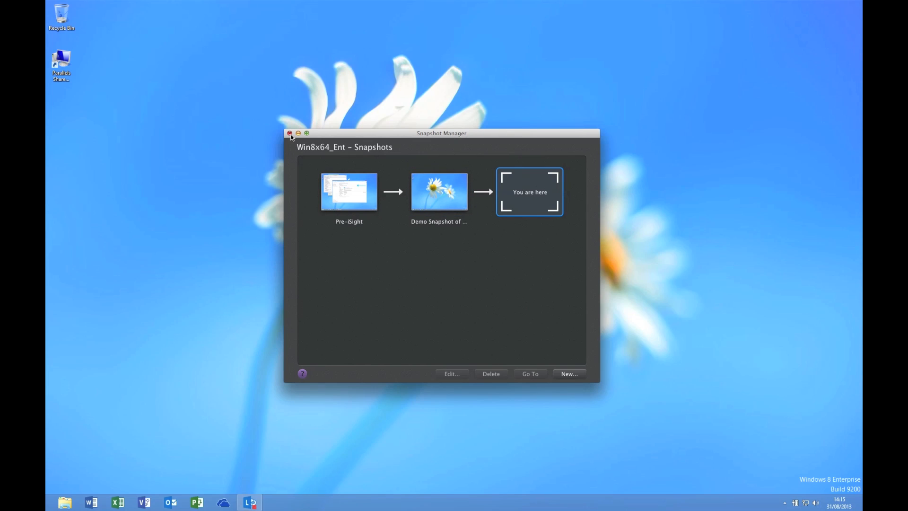
left_click(289, 133)
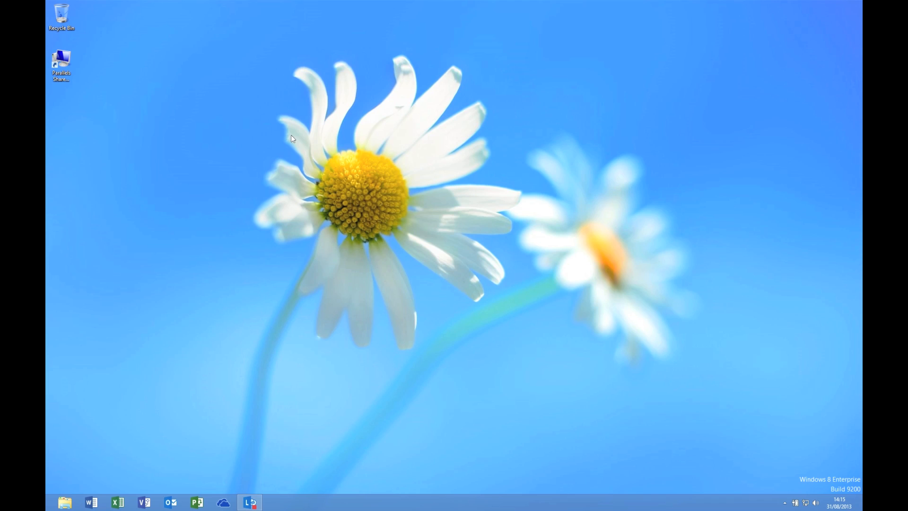
left_click(250, 501)
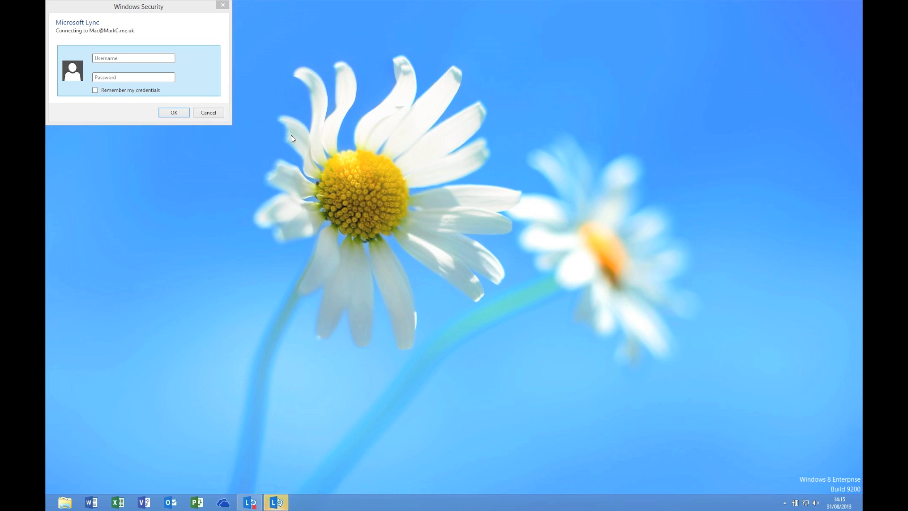
left_click(208, 113)
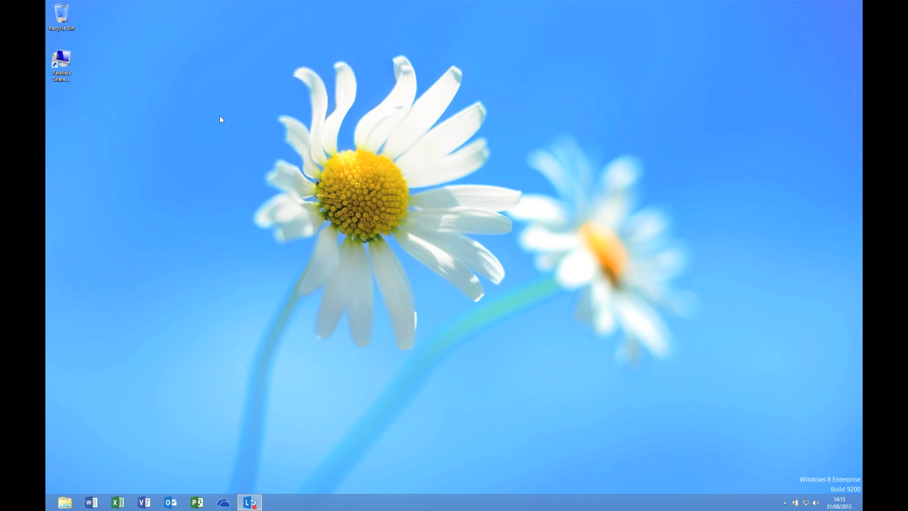
mouse_move(224, 128)
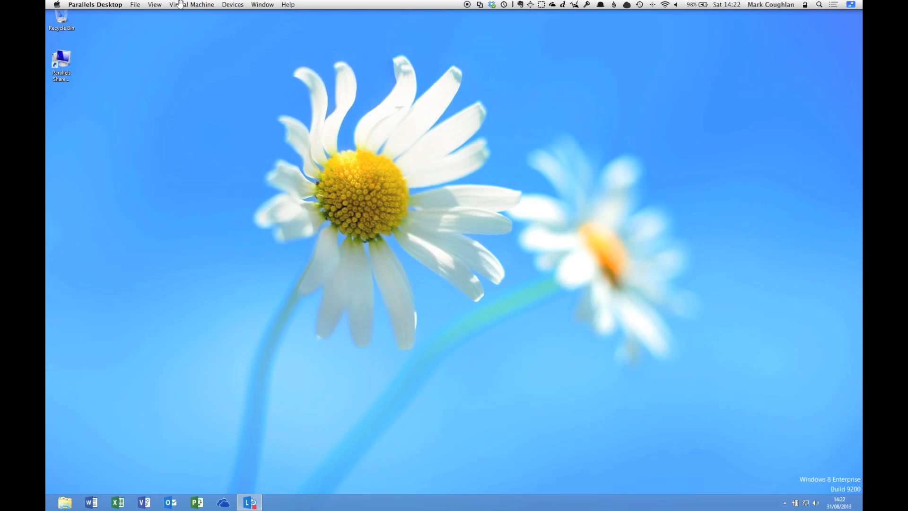
Turn on Use Windows 7 Look from the View menu and let its installer finish.
left_click(191, 5)
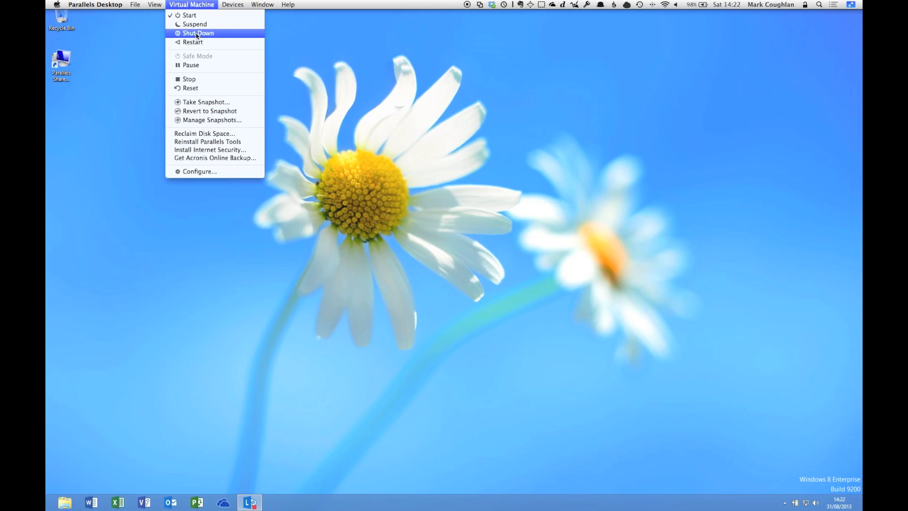
left_click(154, 5)
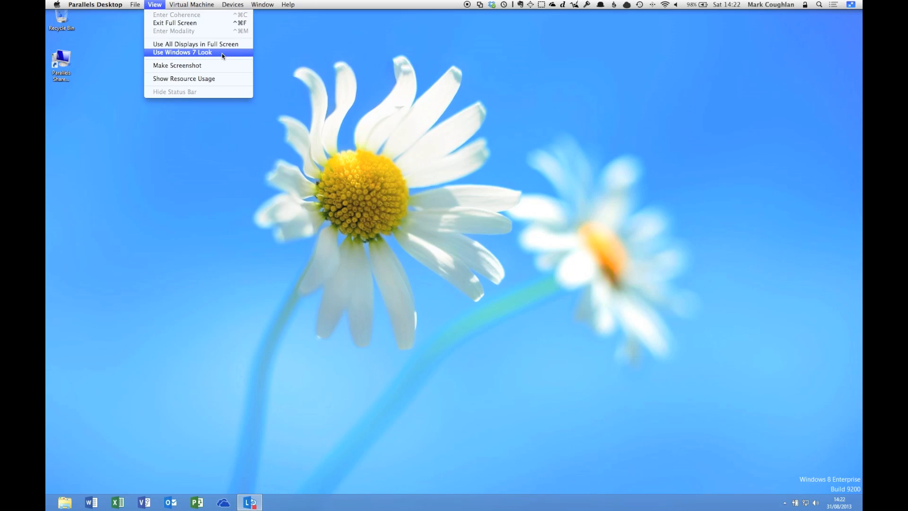
left_click(182, 52)
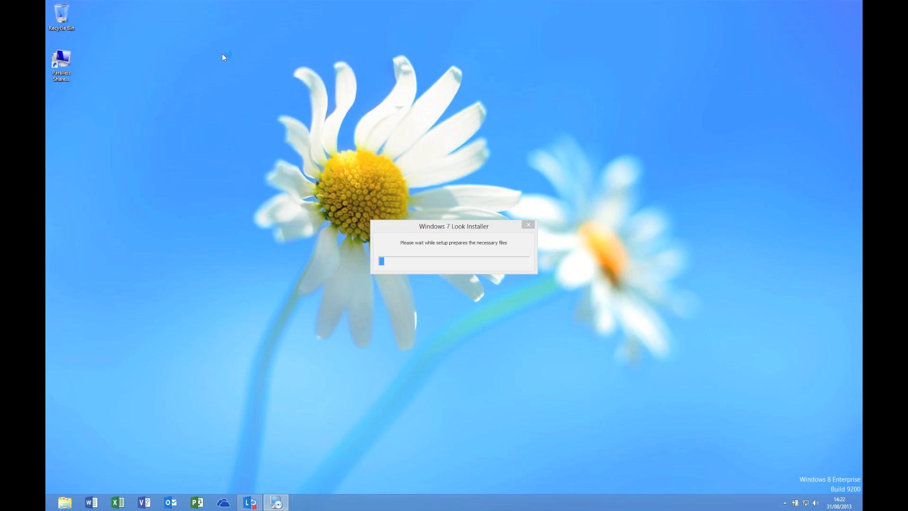
left_click(527, 225)
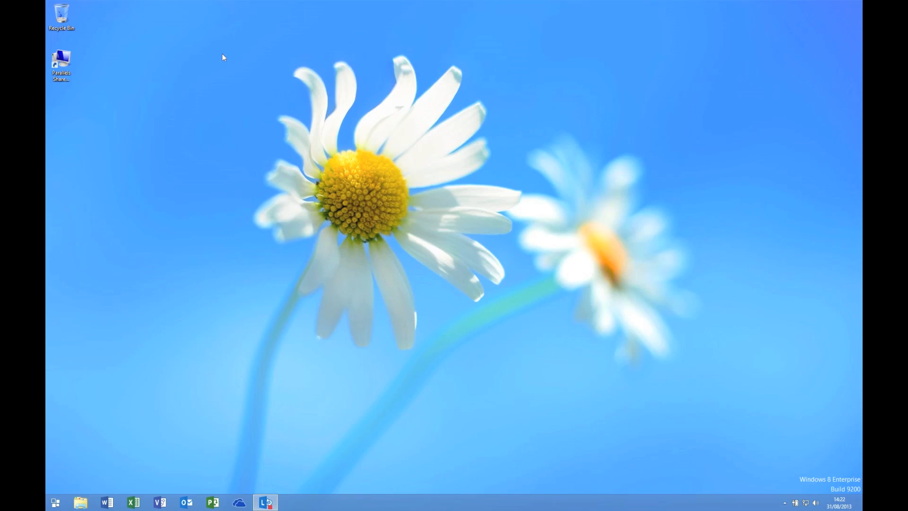
mouse_move(238, 176)
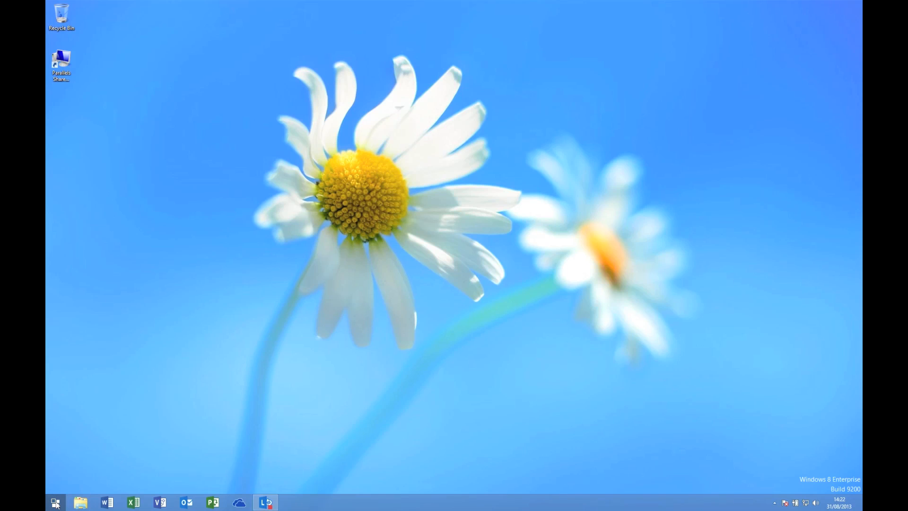
Search 'word' in the classic Start menu, open and close Word 2013, then choose Windows 8 Menu.
left_click(57, 502)
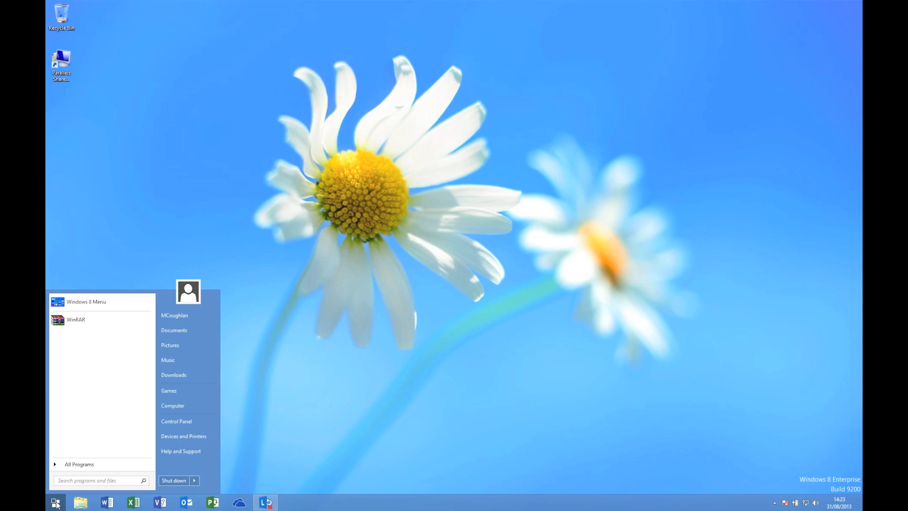
mouse_move(290, 358)
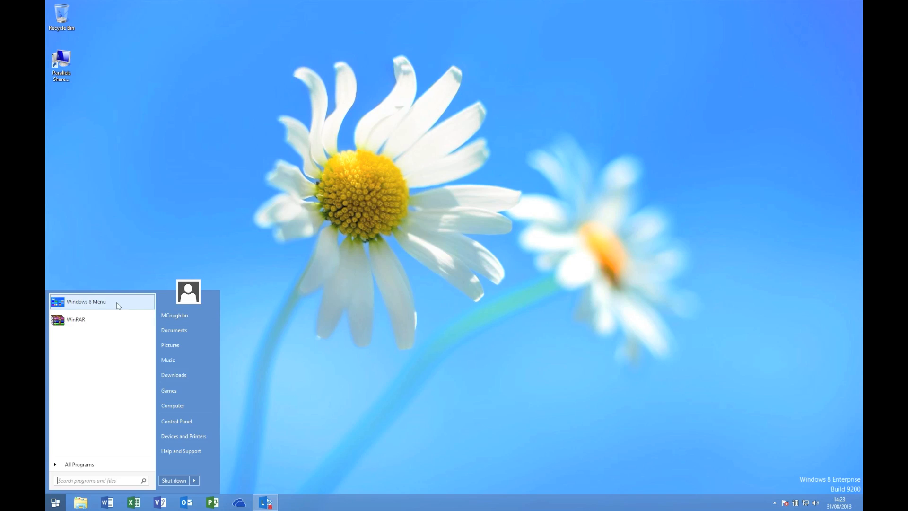
left_click(87, 302)
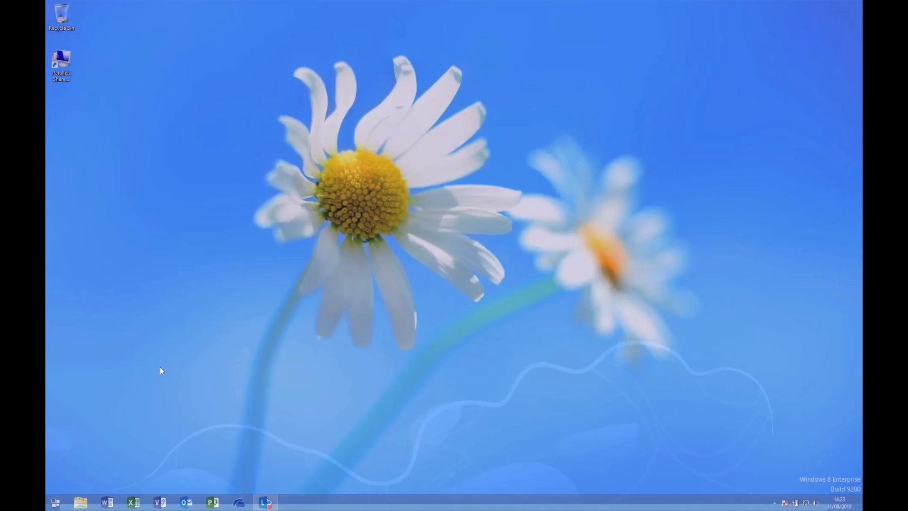
left_click(55, 503)
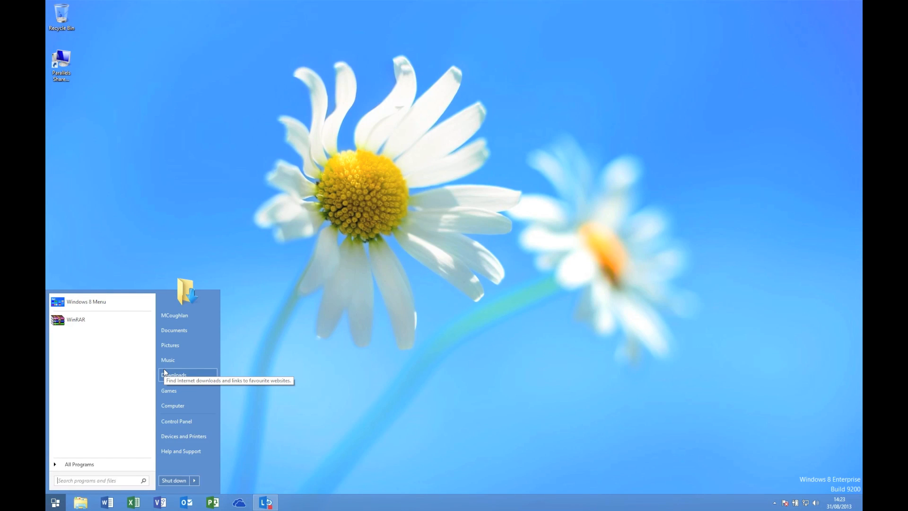
type("word")
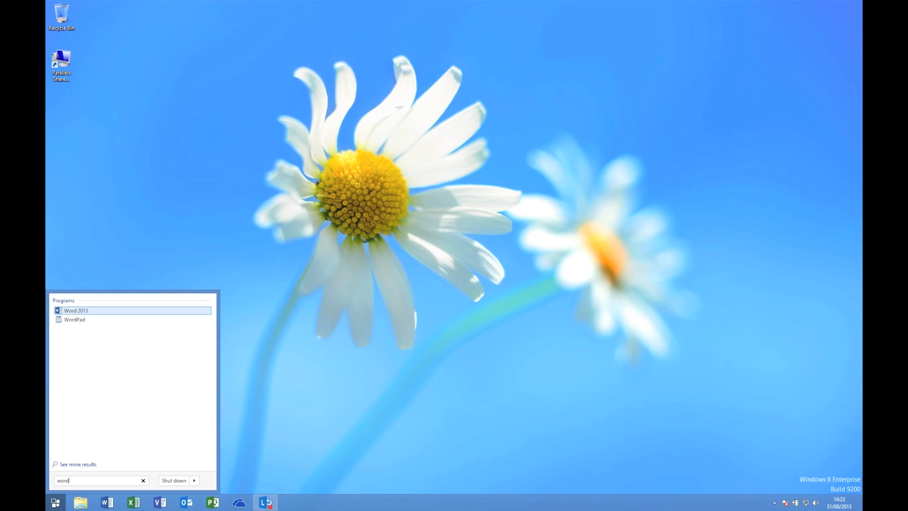
left_click(76, 310)
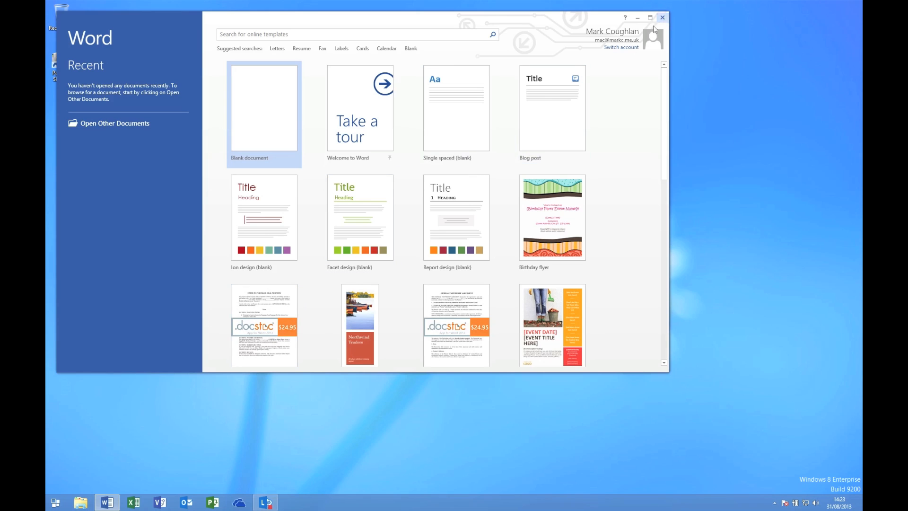
left_click(662, 17)
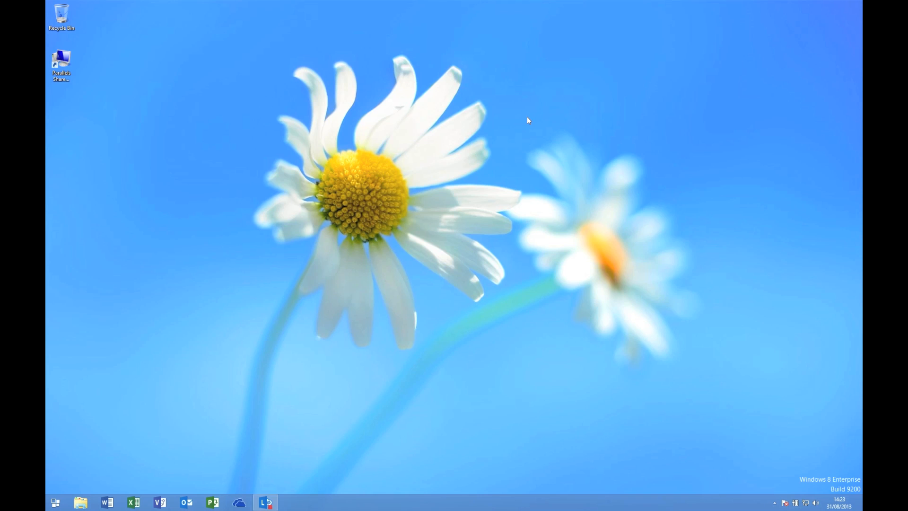
left_click(55, 501)
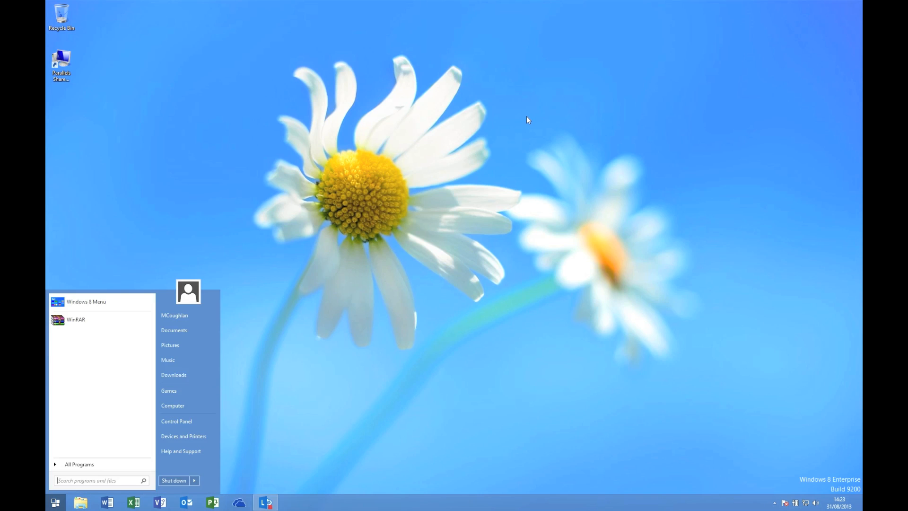
left_click(85, 301)
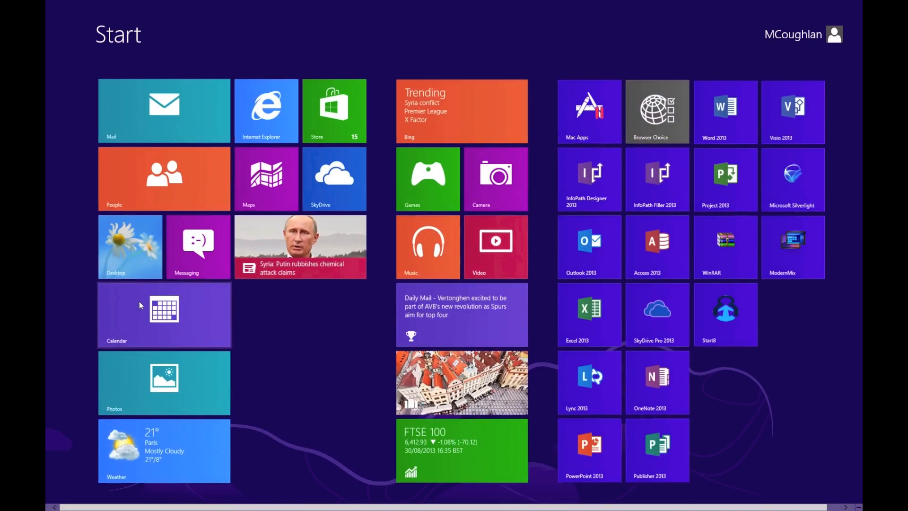
Open Internet Explorer and the News app as desktop windows, then close them.
left_click(266, 109)
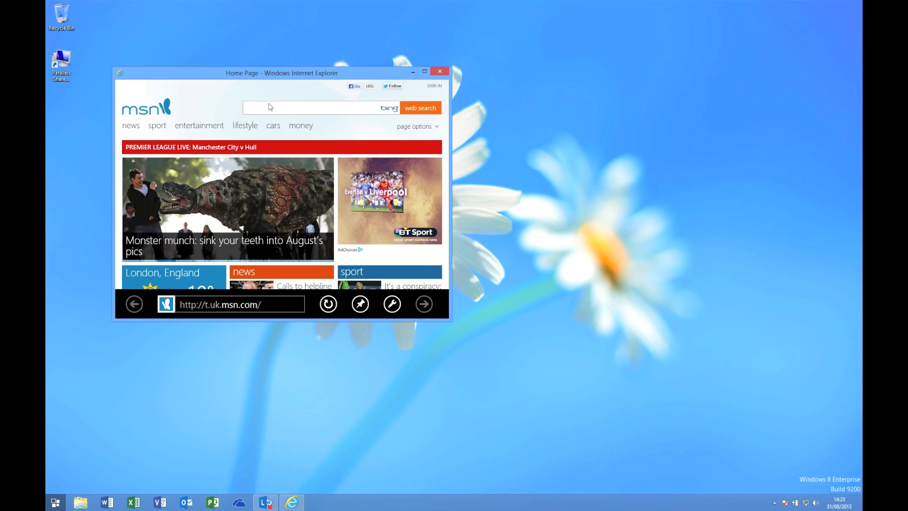
left_click(56, 502)
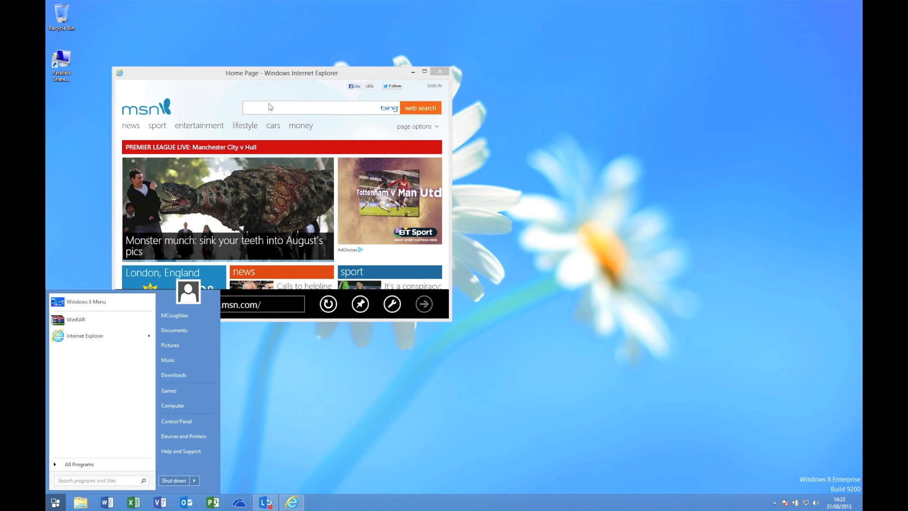
left_click(86, 302)
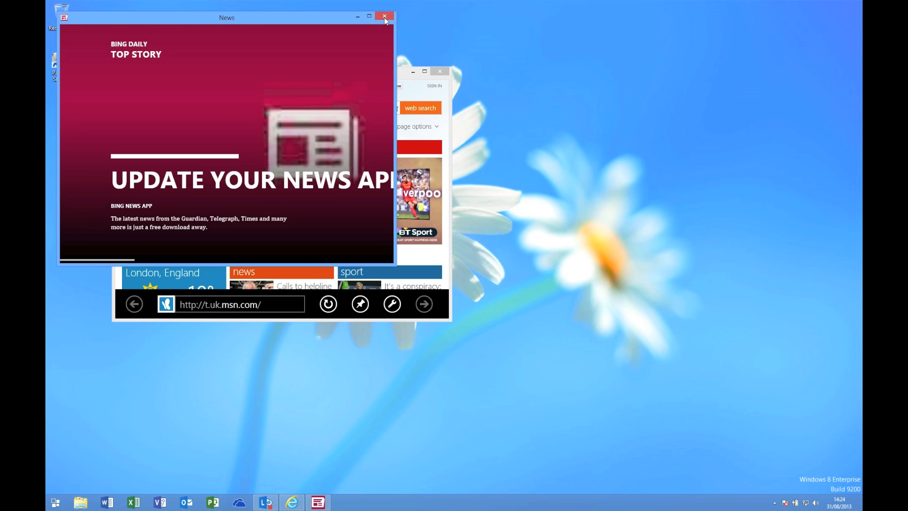
left_click(384, 15)
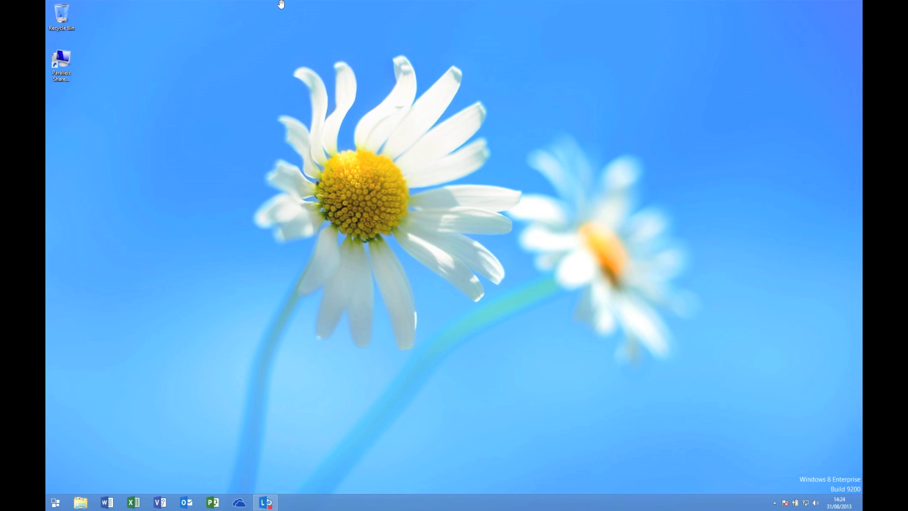
Disable the Windows 7 look, accept the log-out, and sign back in to Windows.
left_click(142, 4)
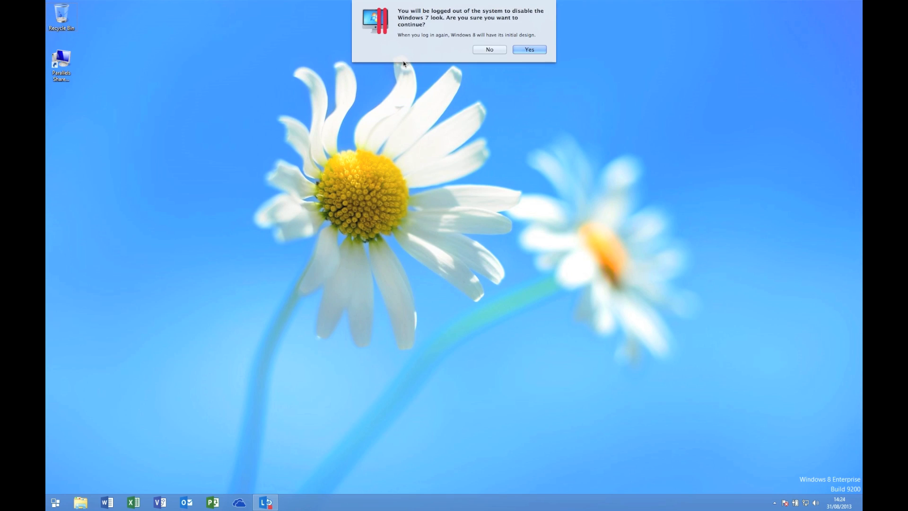
left_click(529, 50)
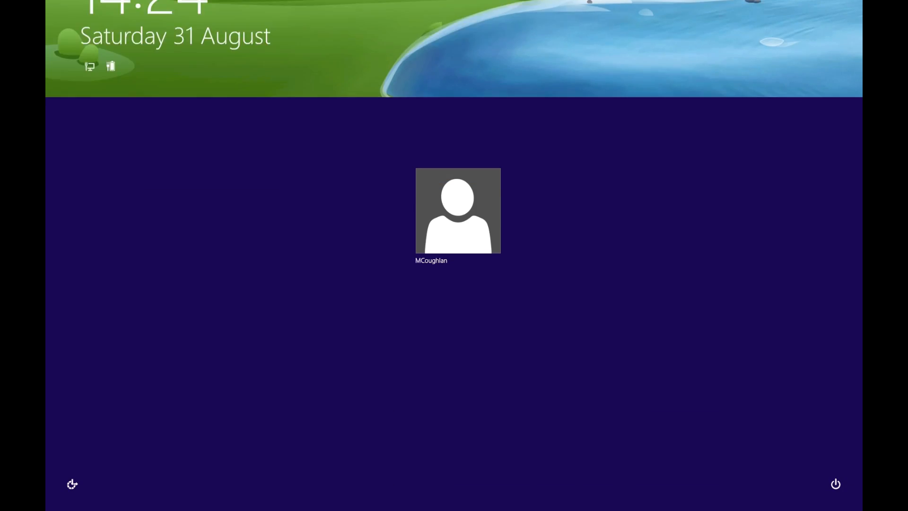
left_click(457, 212)
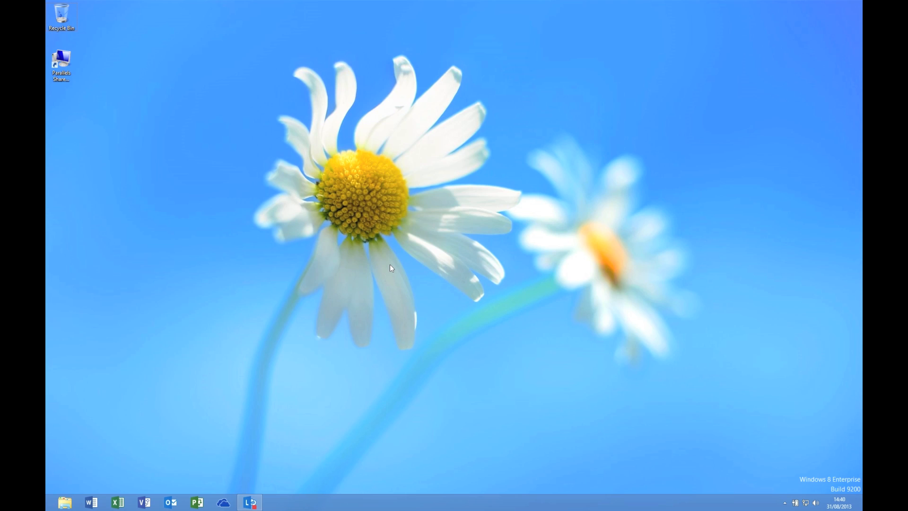
mouse_move(167, 4)
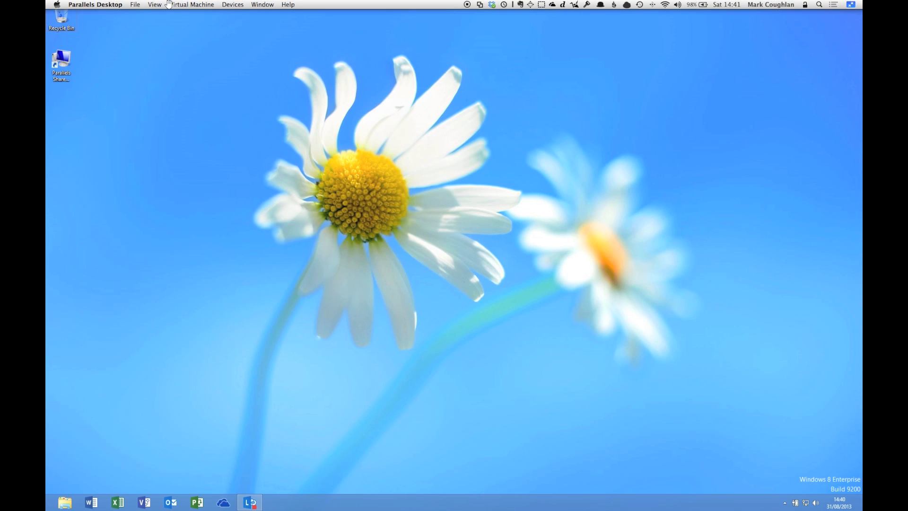
Open the Win8x64_Ent Options on the Sharing settings for Mac and Windows folders.
left_click(233, 4)
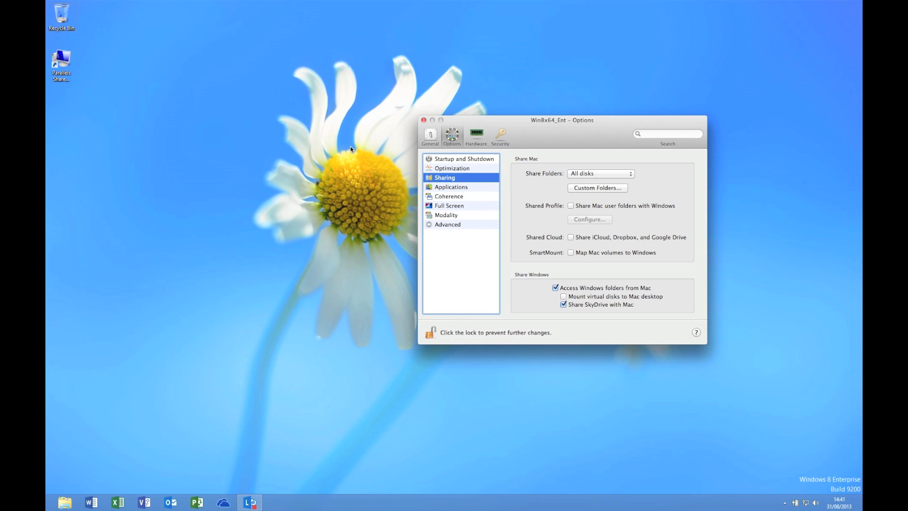
mouse_move(466, 227)
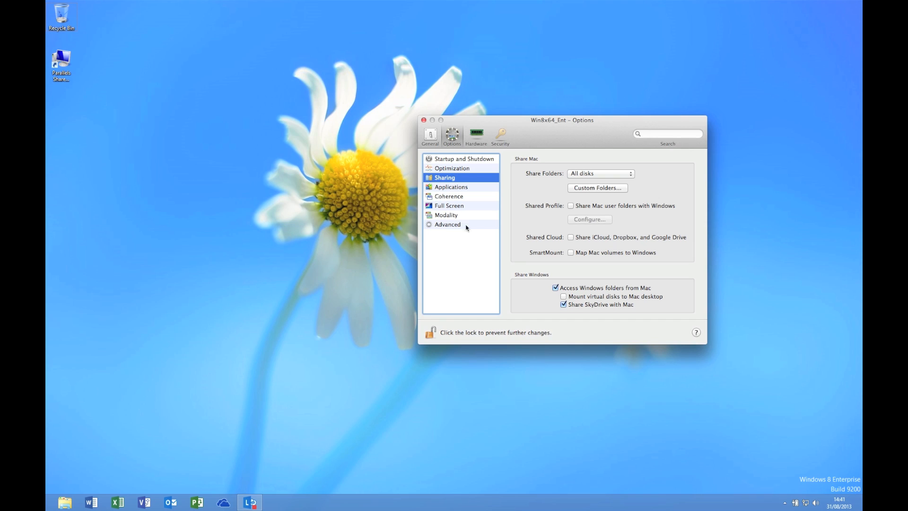
mouse_move(538, 183)
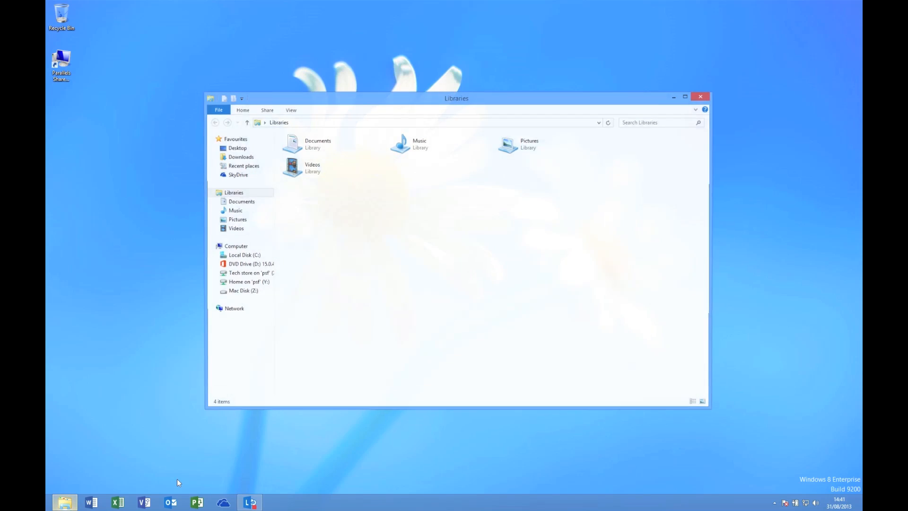
View the SkyDrive folder's contents (Documents, friends.xxx), then close File Explorer.
left_click(237, 175)
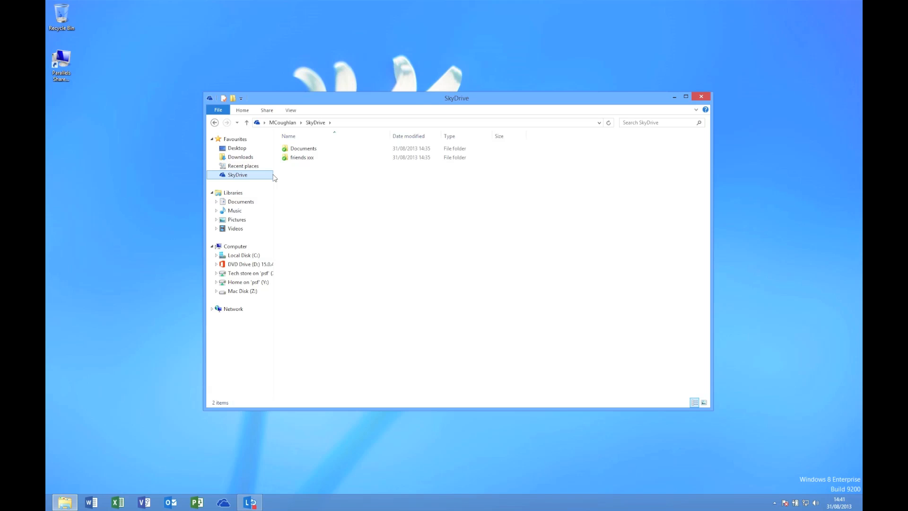
mouse_move(358, 177)
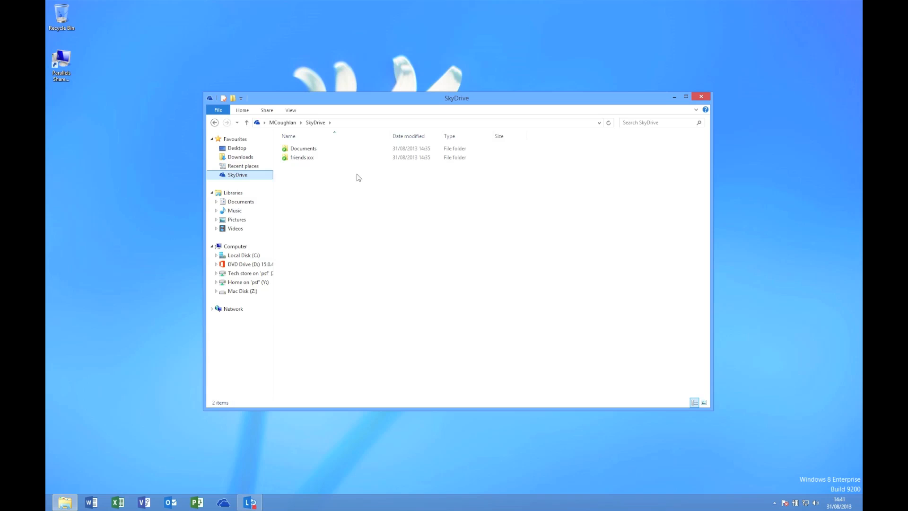
left_click(697, 96)
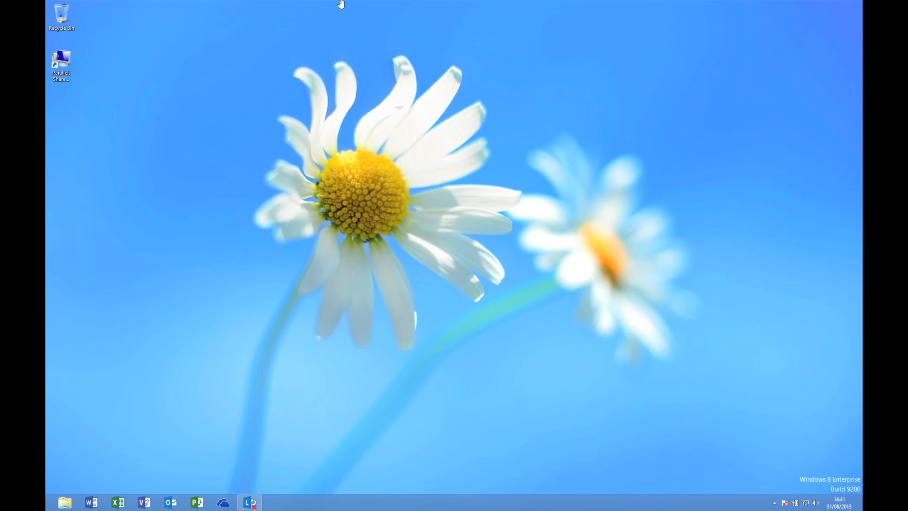
Enable sharing of the Mac's iCloud, Dropbox and Google Drive folders, then open File Explorer.
left_click(233, 4)
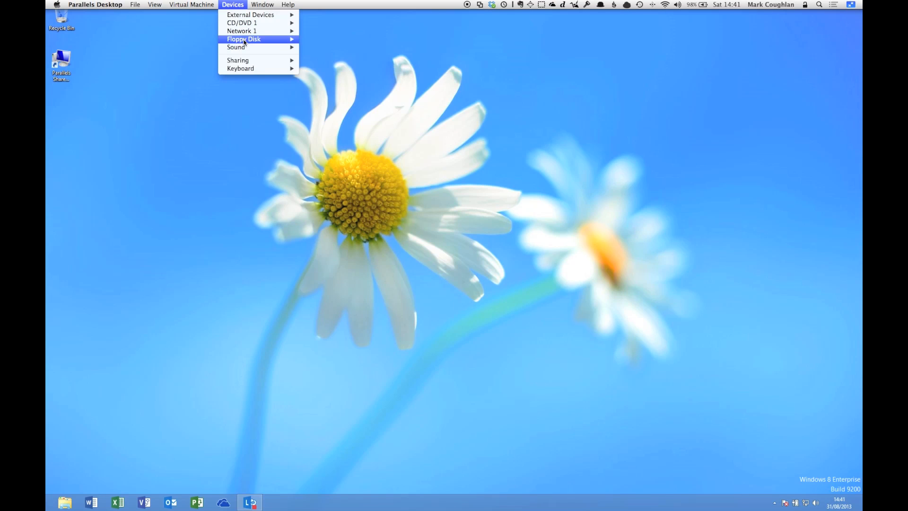
left_click(595, 319)
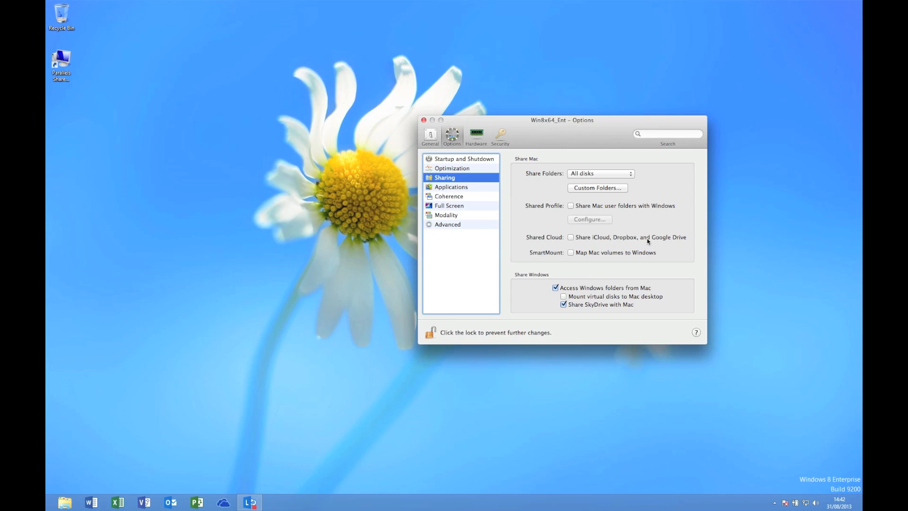
mouse_move(611, 243)
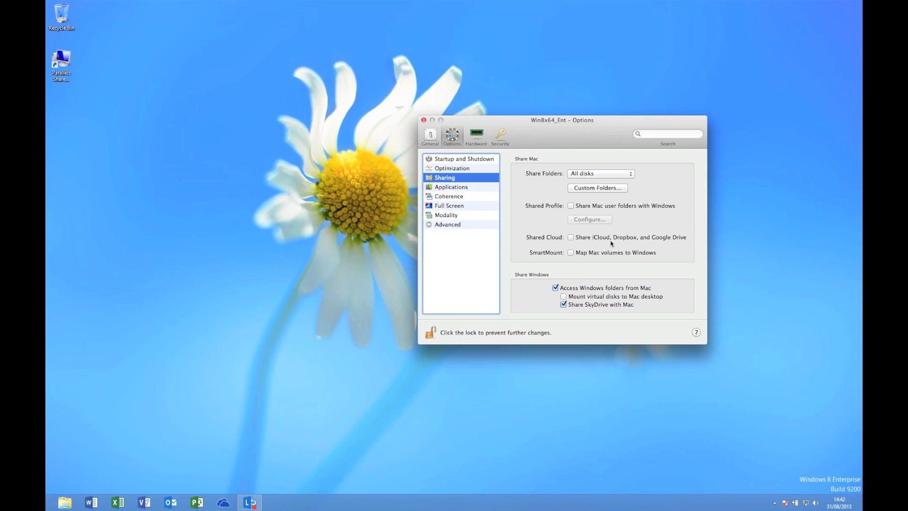
left_click(570, 237)
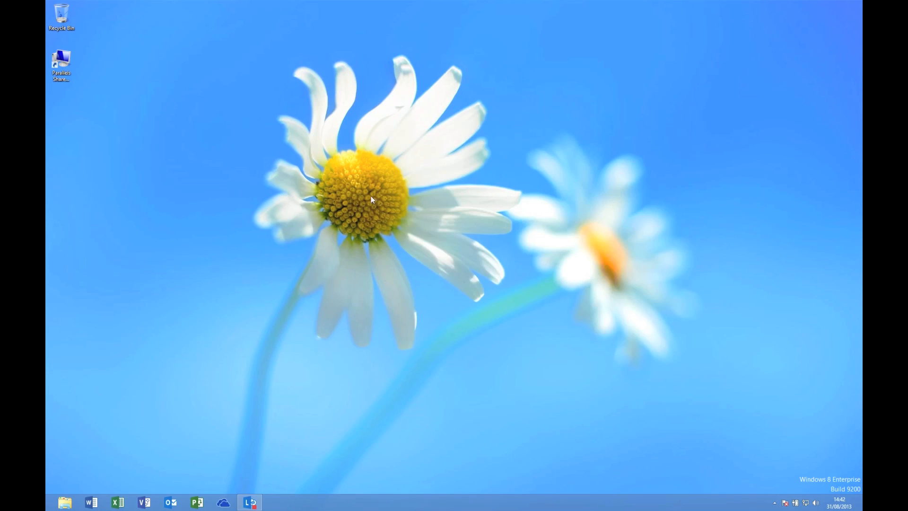
left_click(65, 501)
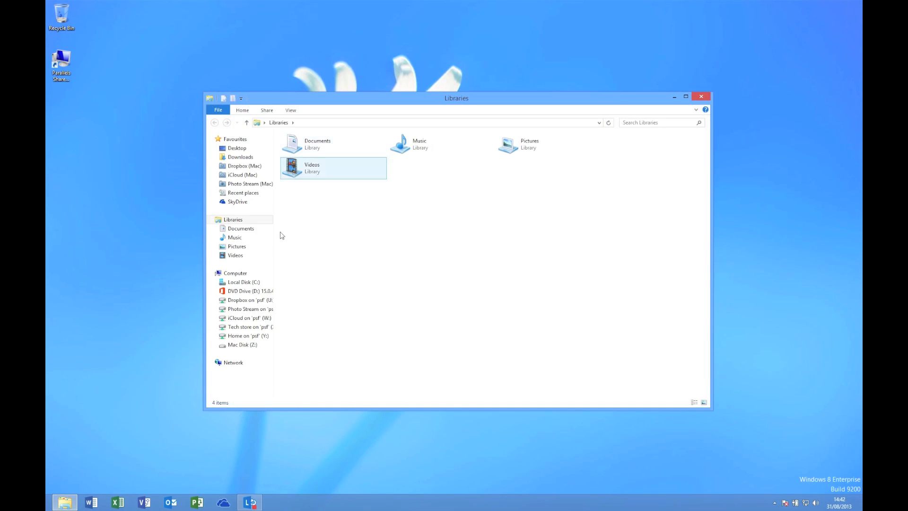
Browse the shared drives from Computer, including iCloud's TextEdit folder.
left_click(235, 273)
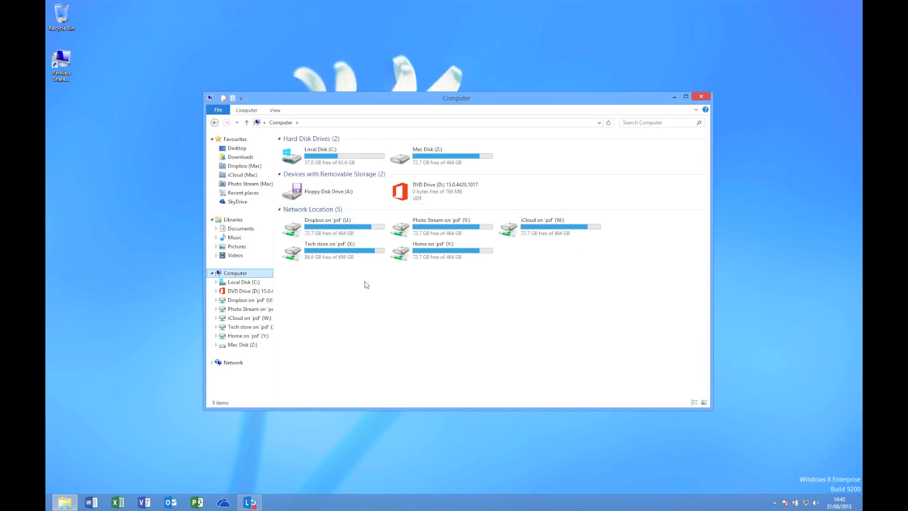
left_click(356, 230)
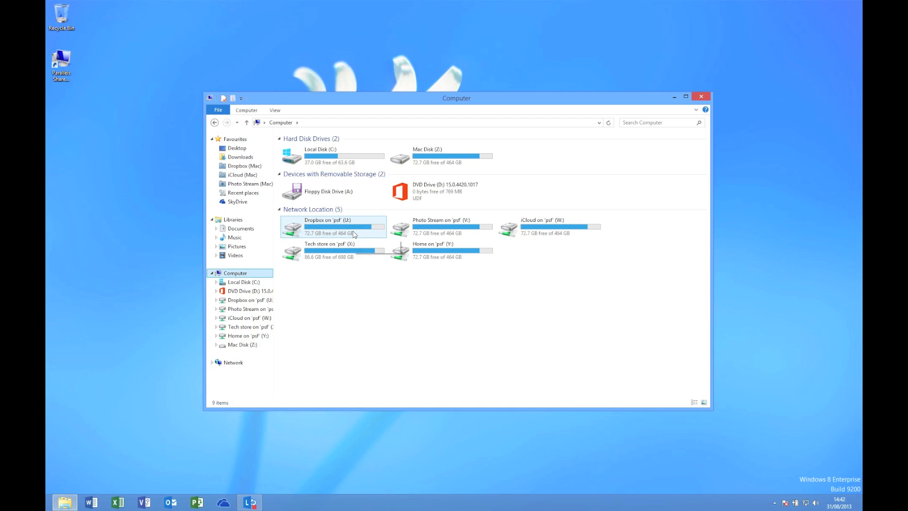
mouse_move(425, 230)
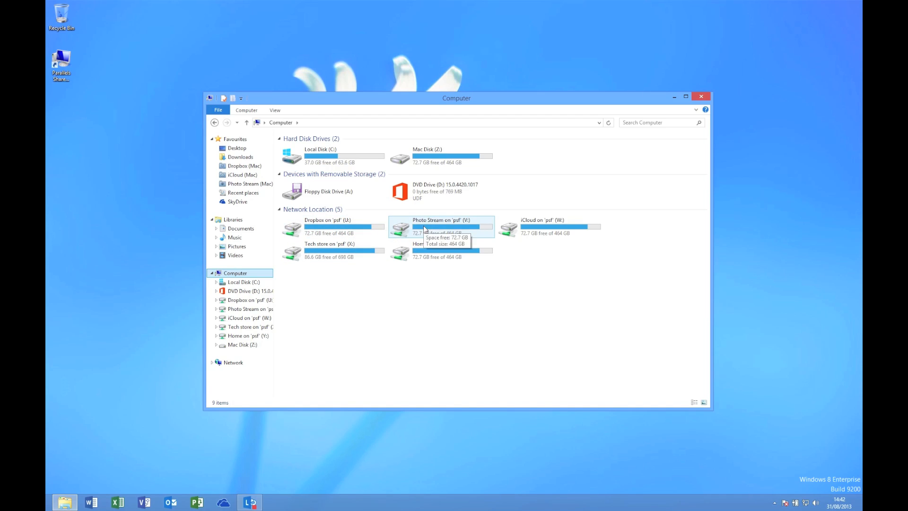
double_click(424, 227)
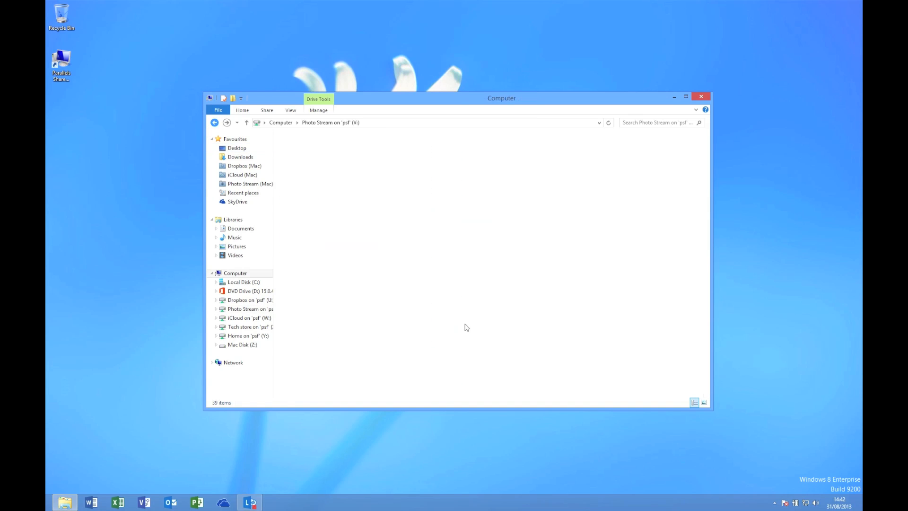
left_click(248, 318)
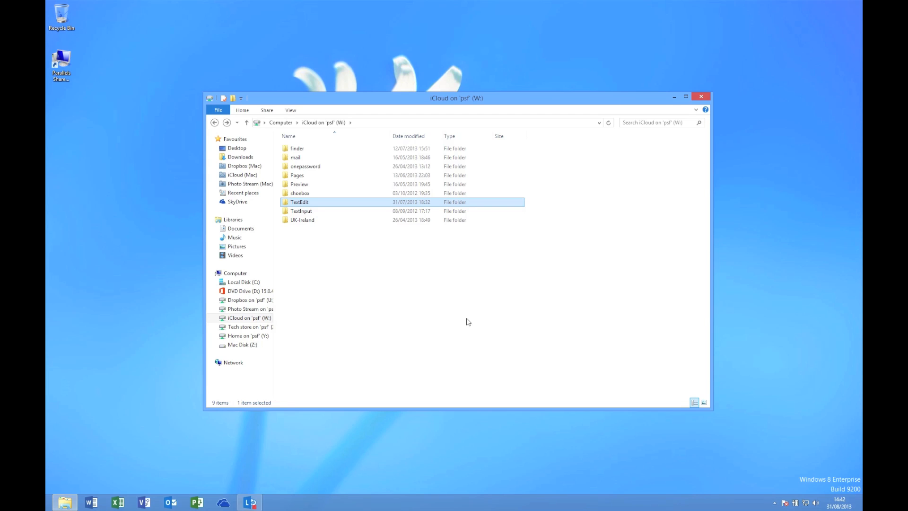
double_click(302, 220)
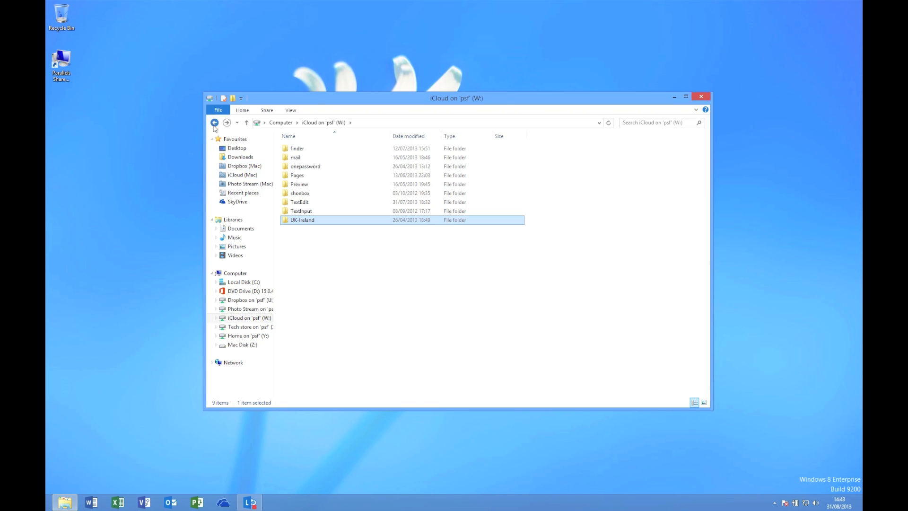
Return to Computer, look through the Photo Stream images on psf (V:), and close Explorer.
left_click(214, 122)
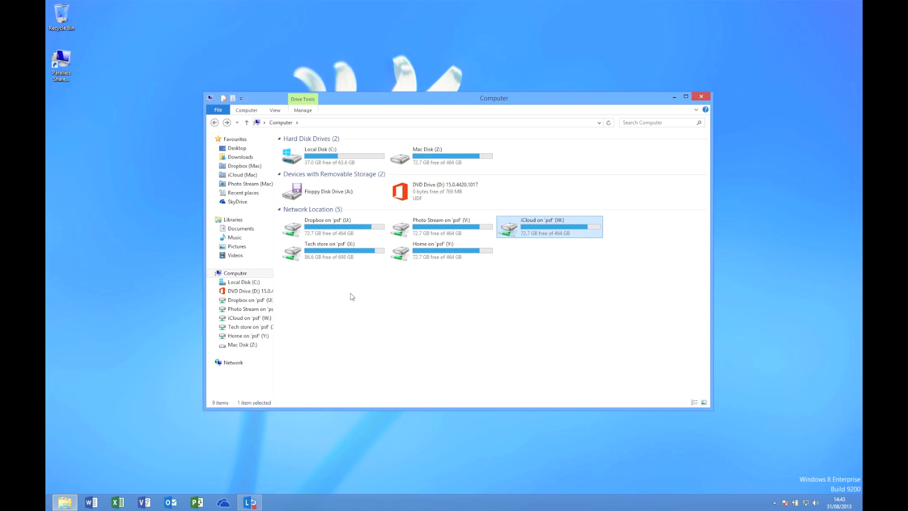
double_click(549, 227)
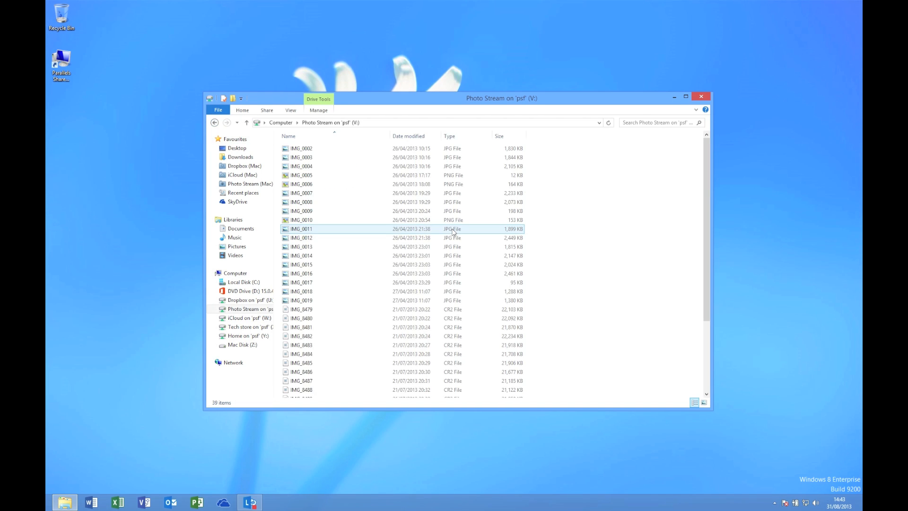
scroll("down", 3)
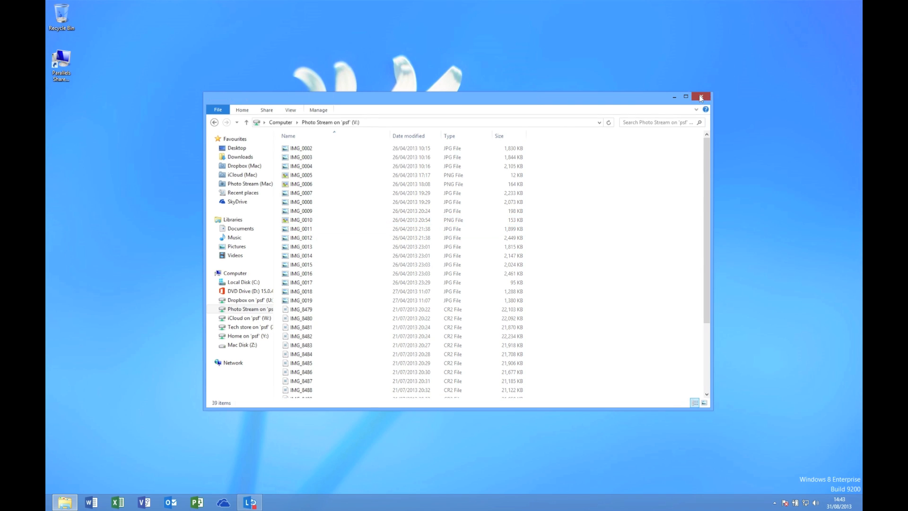
left_click(701, 96)
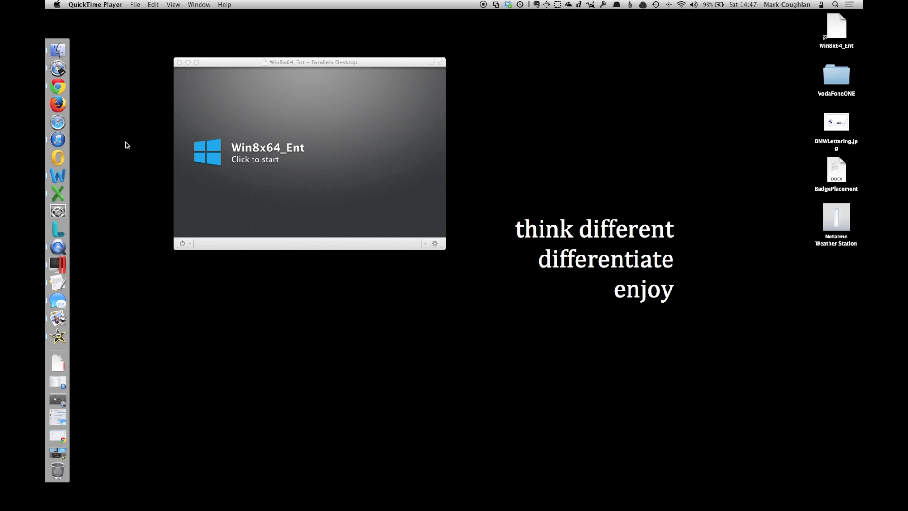
mouse_move(257, 64)
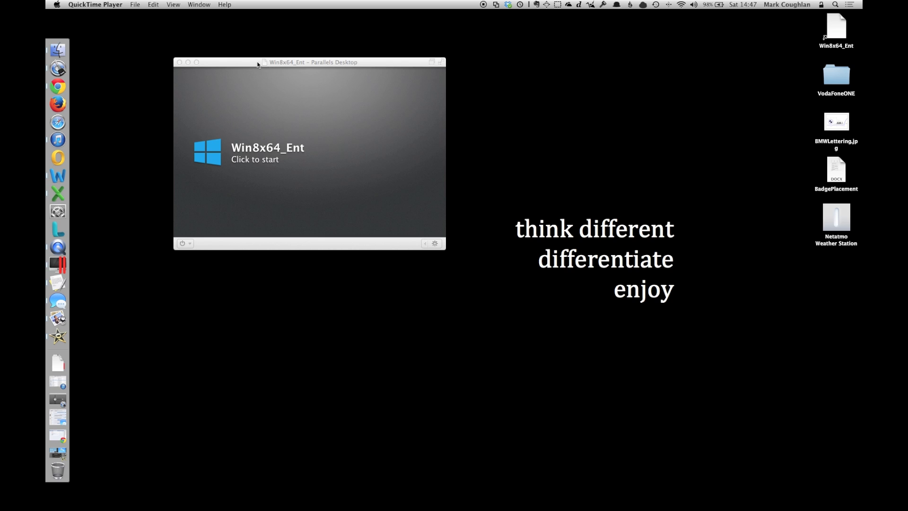
In Win8x64_Ent's General settings, keep 1 CPU and drag memory from 4096 to 2048 MB.
left_click(191, 4)
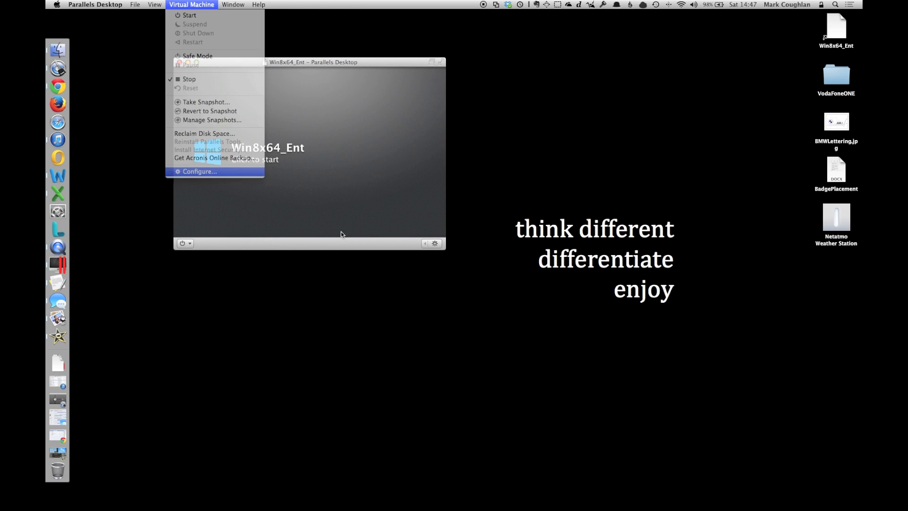
left_click(200, 171)
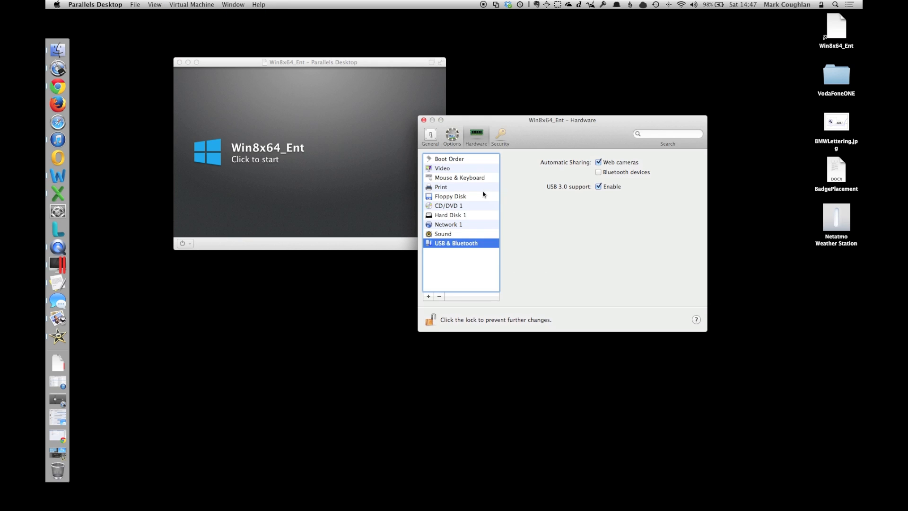
left_click(430, 134)
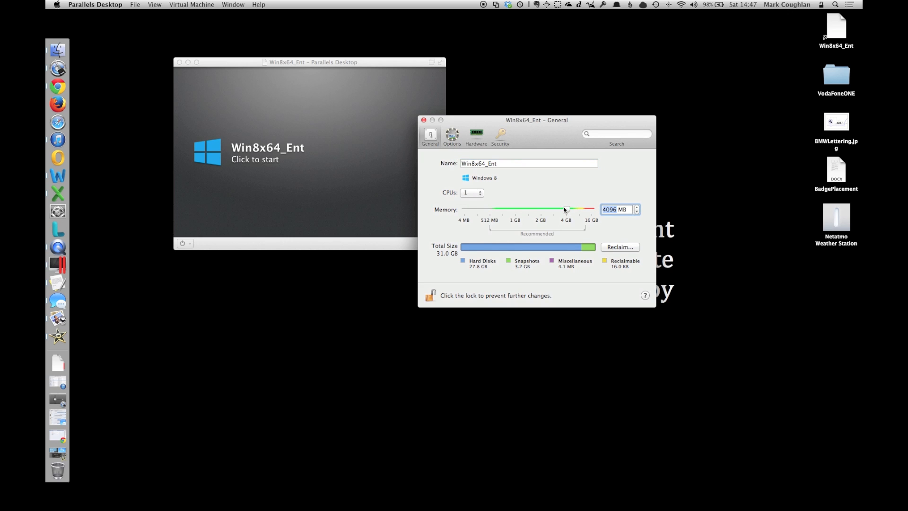
left_click_drag(566, 209, 540, 209)
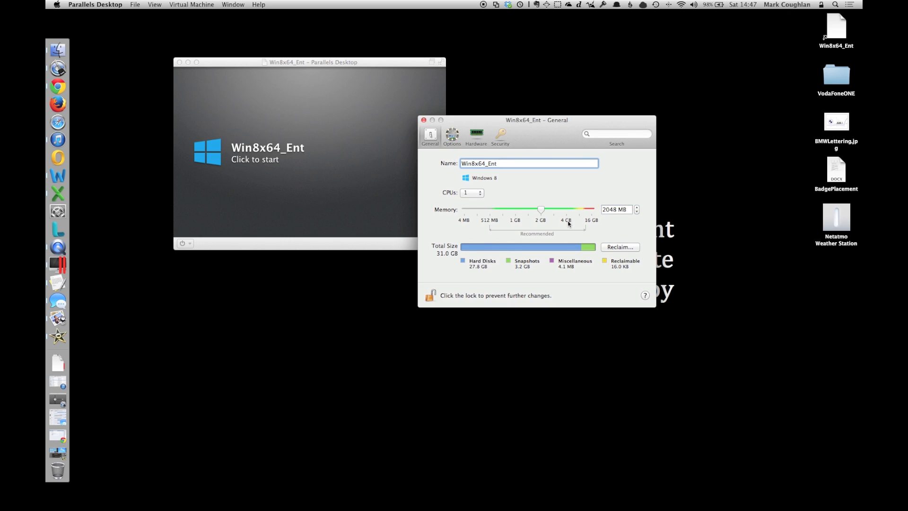
left_click(423, 120)
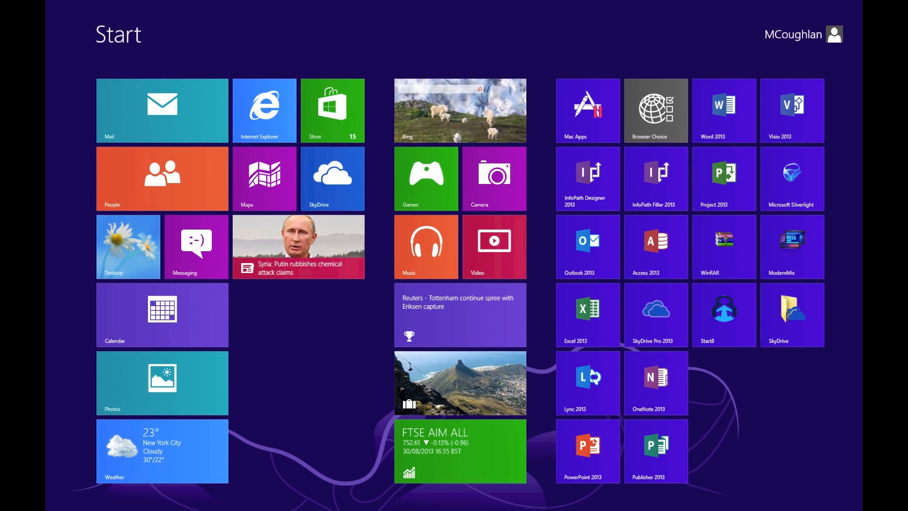
Switch from the Start screen to the daisy desktop and call up Task Manager.
left_click(128, 246)
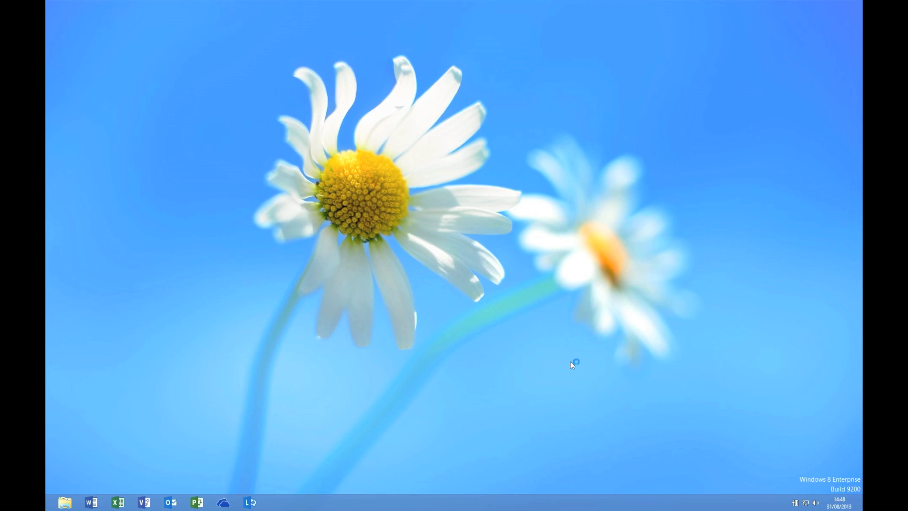
key("volumemute")
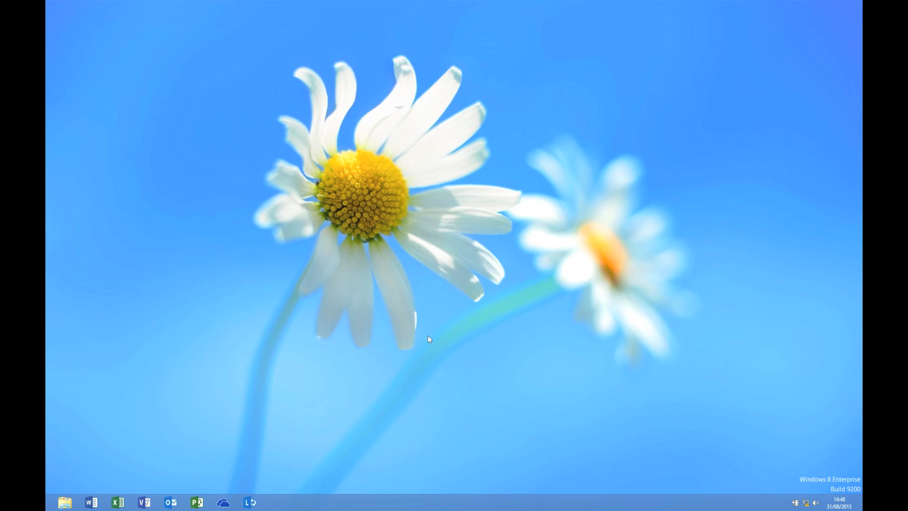
mouse_move(406, 311)
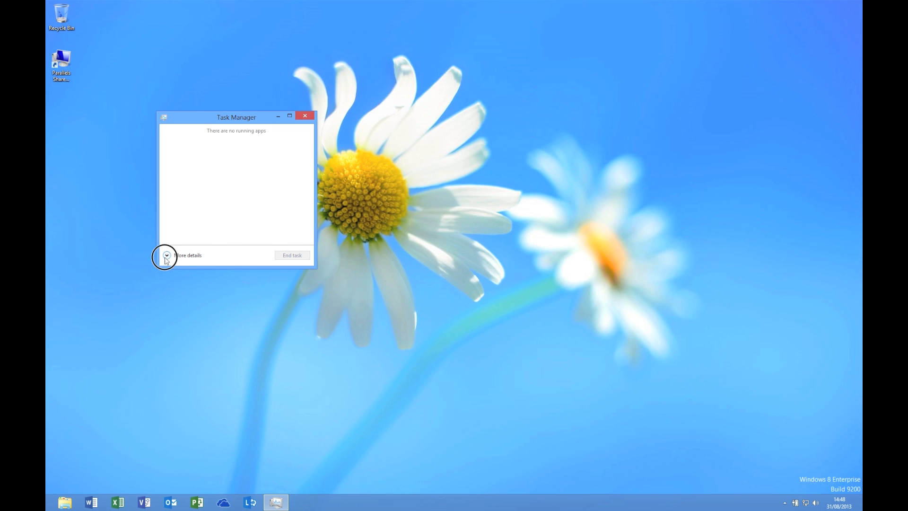
Show Task Manager's full Performance tab beside a Libraries window and select Computer.
left_click(166, 255)
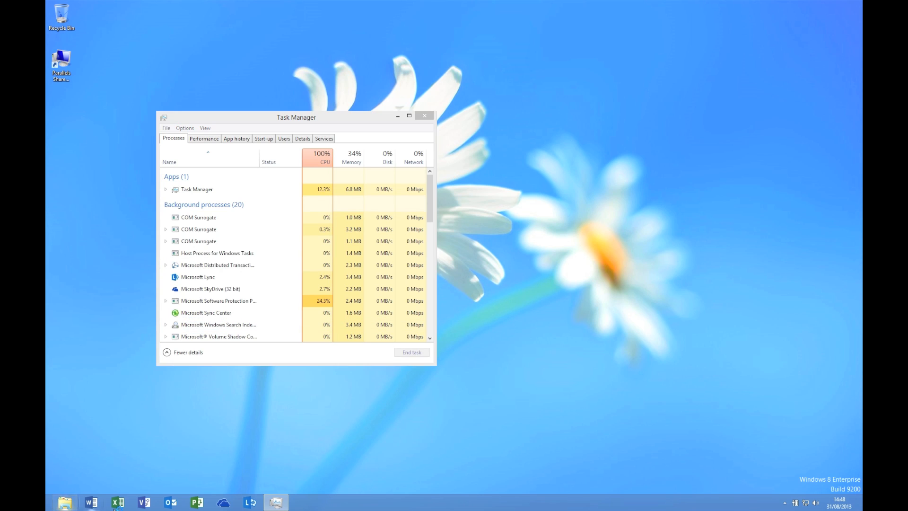
left_click(64, 501)
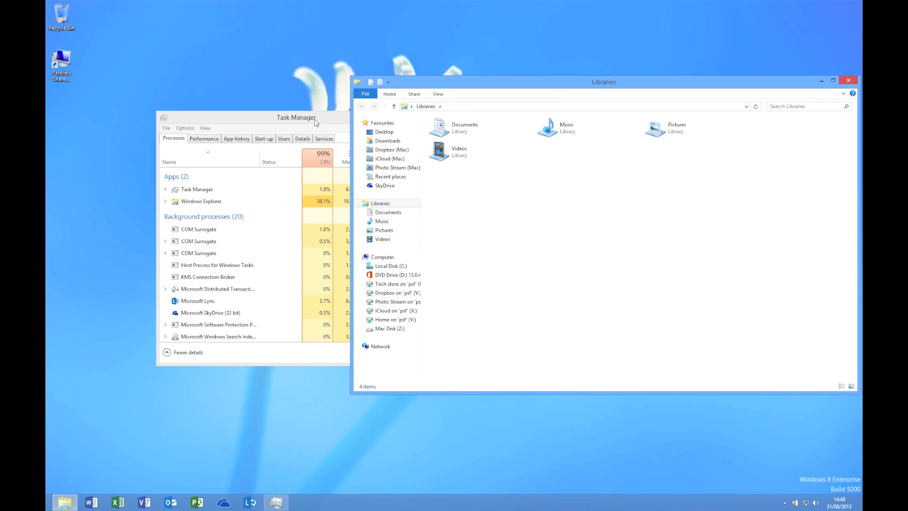
left_click_drag(297, 116, 199, 69)
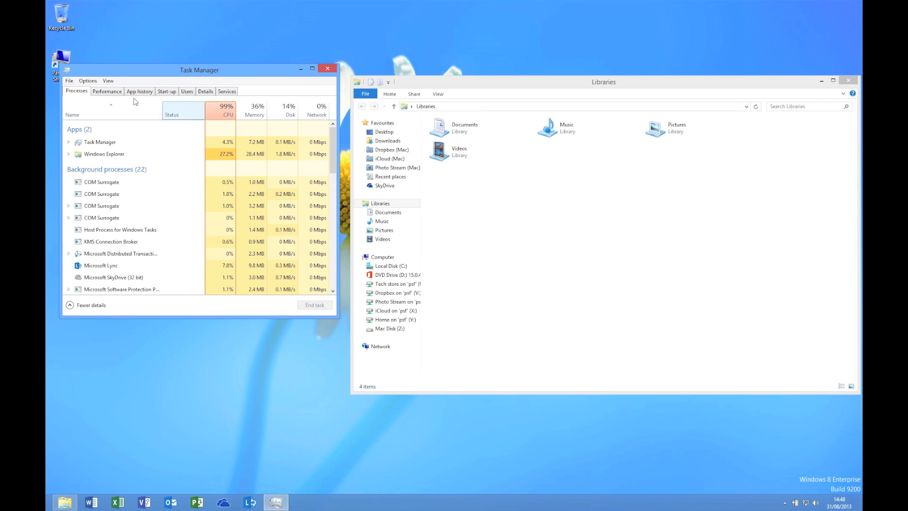
left_click(107, 91)
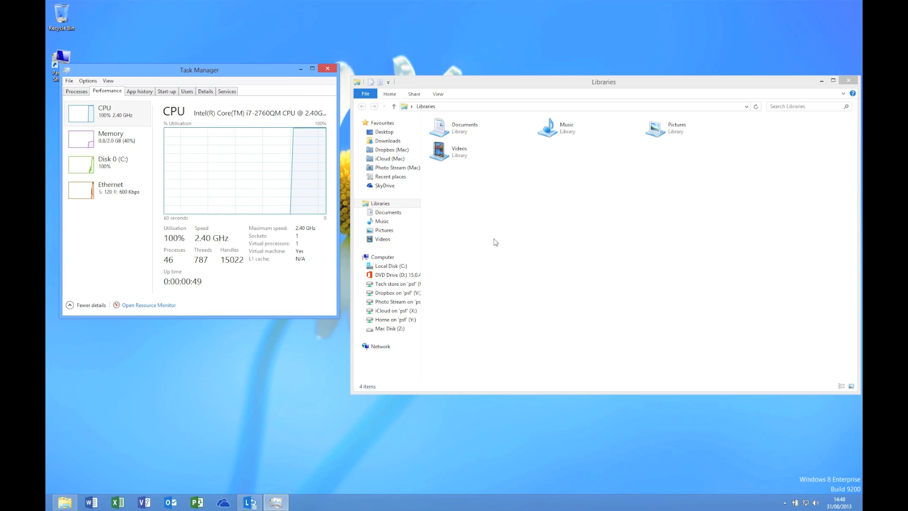
left_click(383, 257)
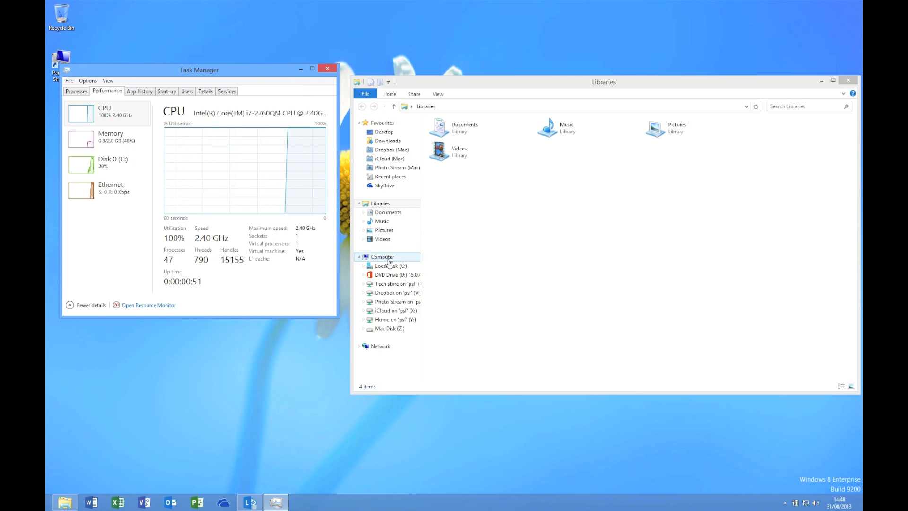
Check Computer's 2 GB installed memory, rerun the Experience Index (now 5.5), then close the window.
right_click(386, 257)
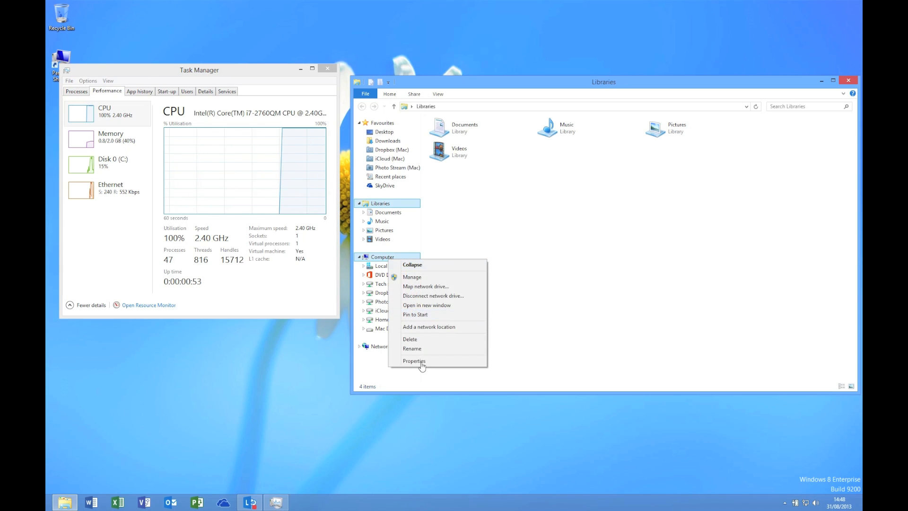
left_click(415, 361)
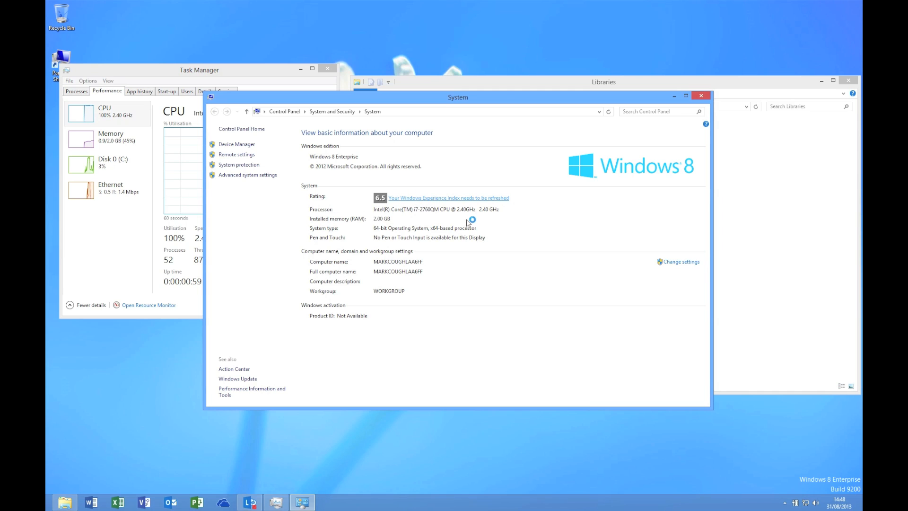
left_click(448, 198)
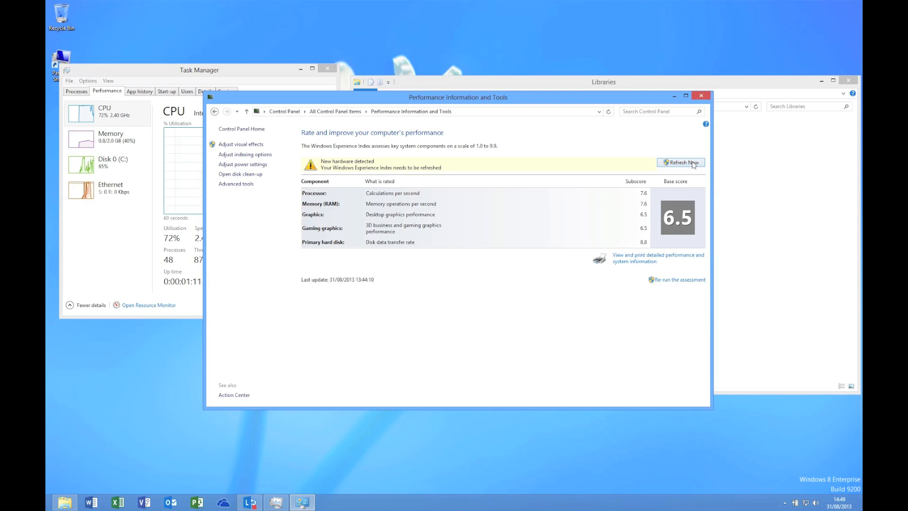
left_click(681, 162)
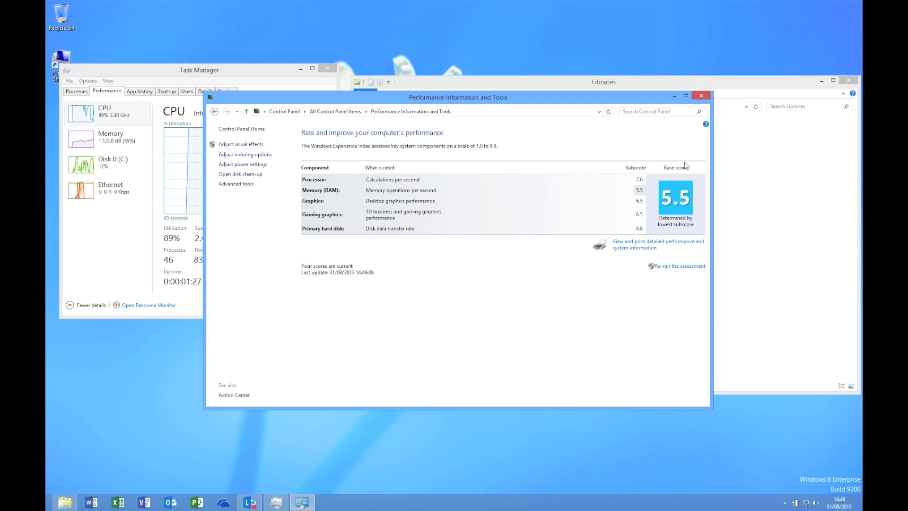
left_click(701, 95)
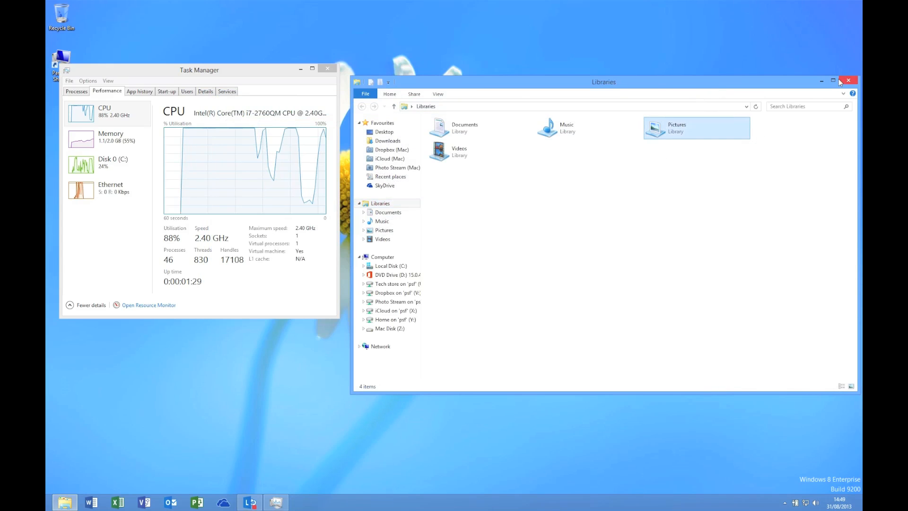
Close Libraries and launch Excel 2013 and Word from the taskbar.
left_click(849, 80)
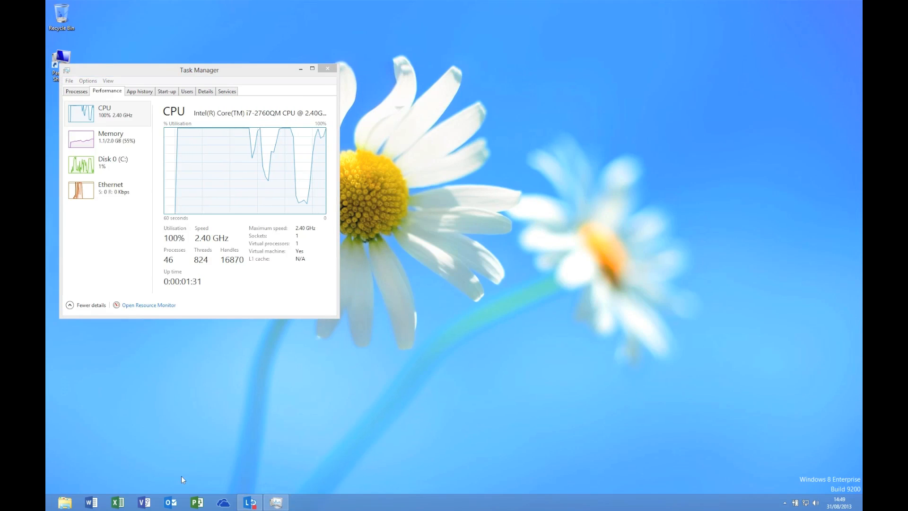
left_click(119, 502)
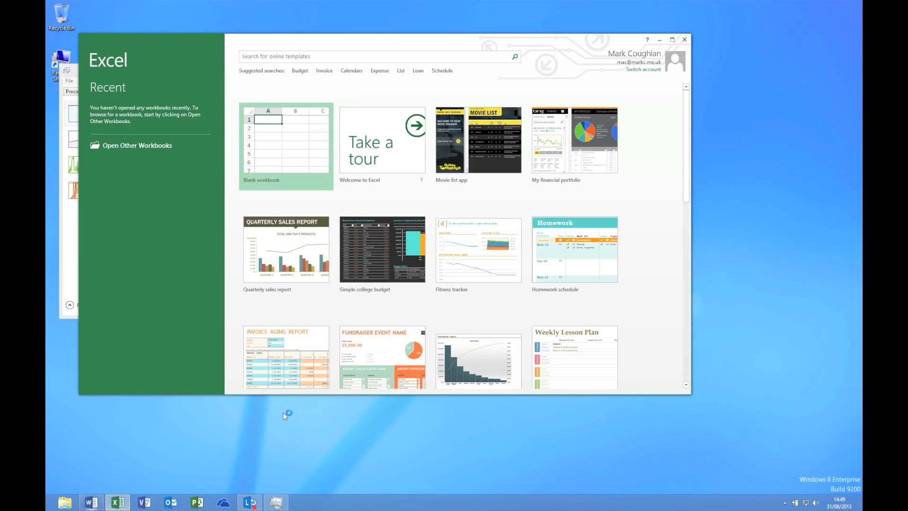
left_click(90, 502)
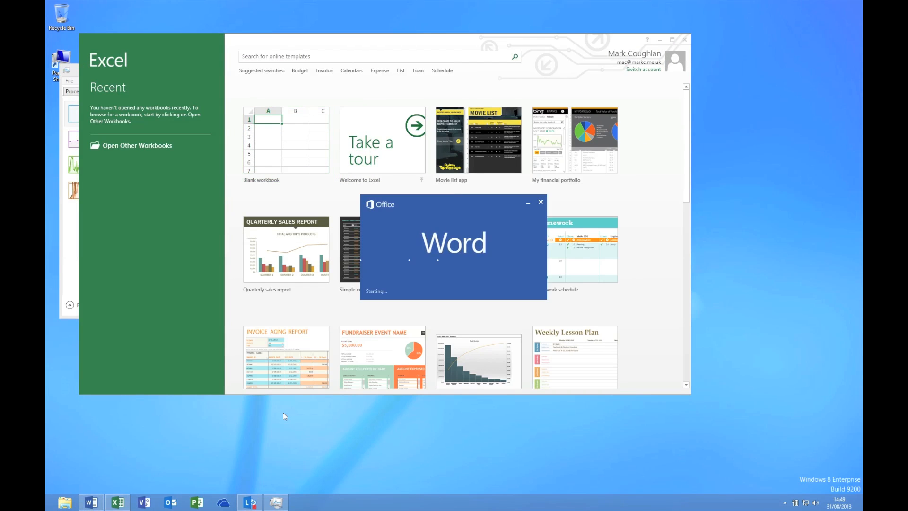